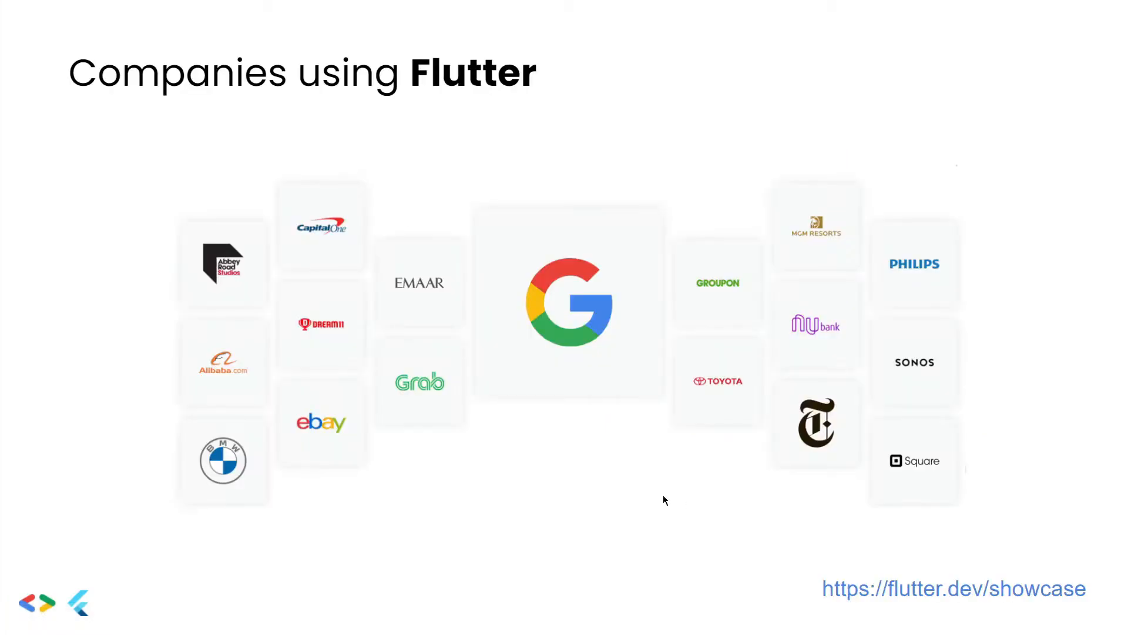
{"action": "mouse_move", "coordinate": [333, 447]}
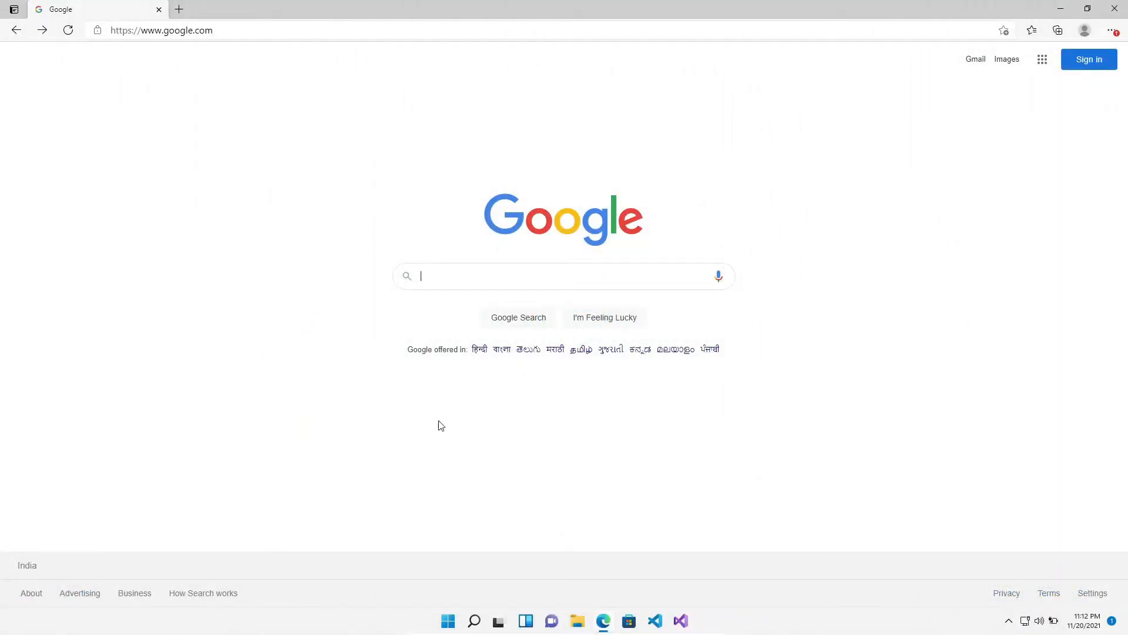
{"action": "mouse_move", "coordinate": [444, 277]}
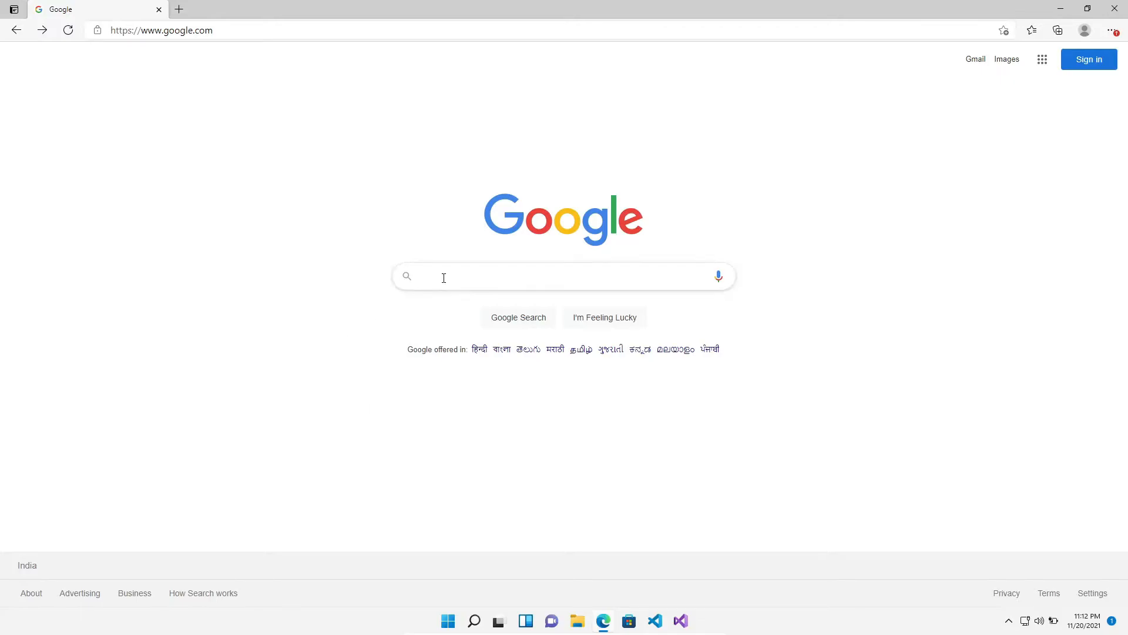
Search the web for flutter and reach the Flutter install guide on flutter.dev
{"action": "type", "text": "flutt"}
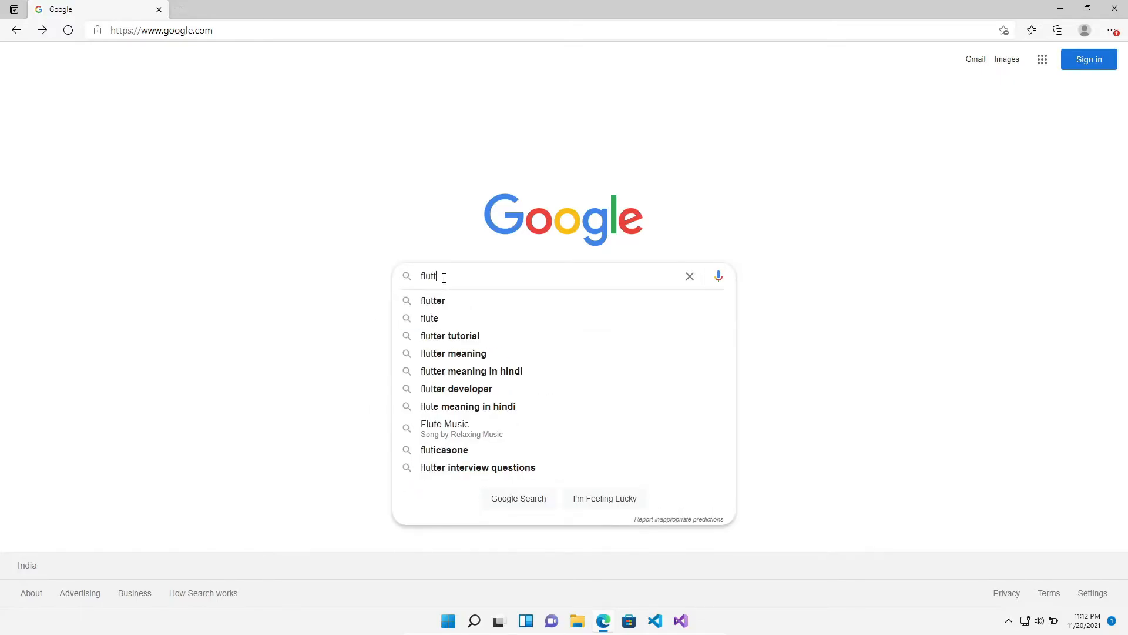
{"action": "left_click", "coordinate": [432, 301]}
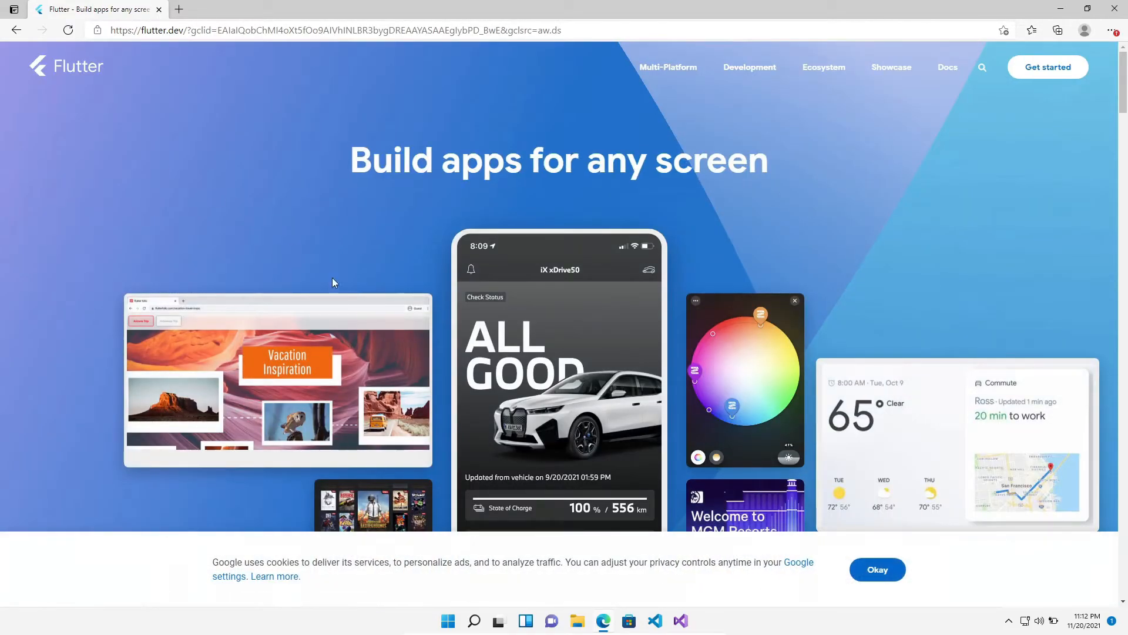
{"action": "scroll", "scroll_direction": "down", "scroll_amount": 3}
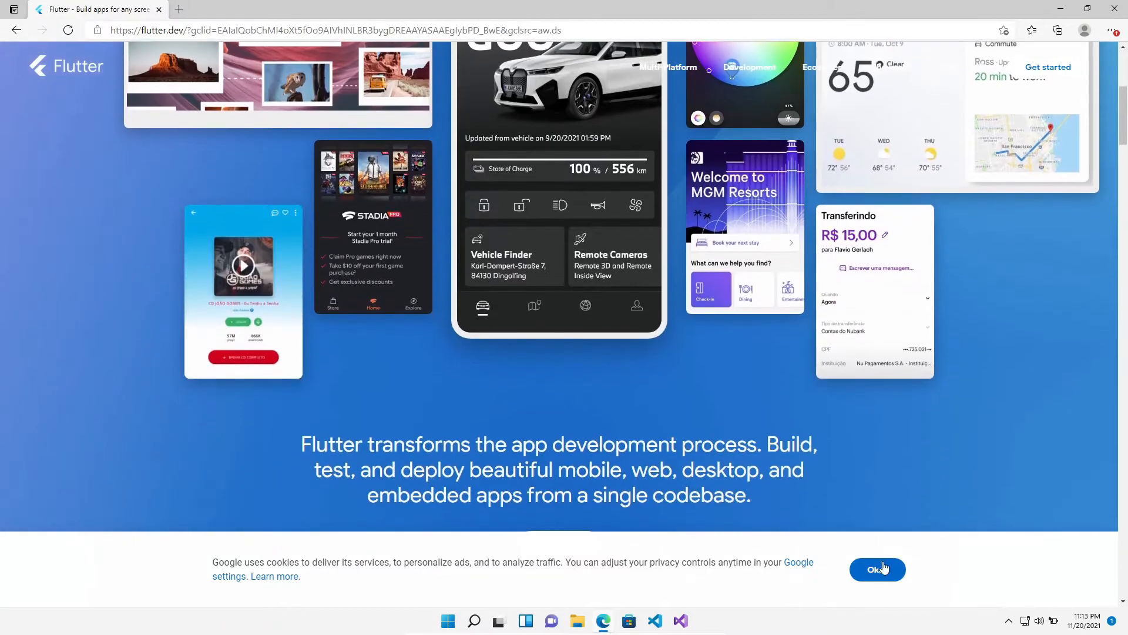
{"action": "left_click", "coordinate": [877, 569]}
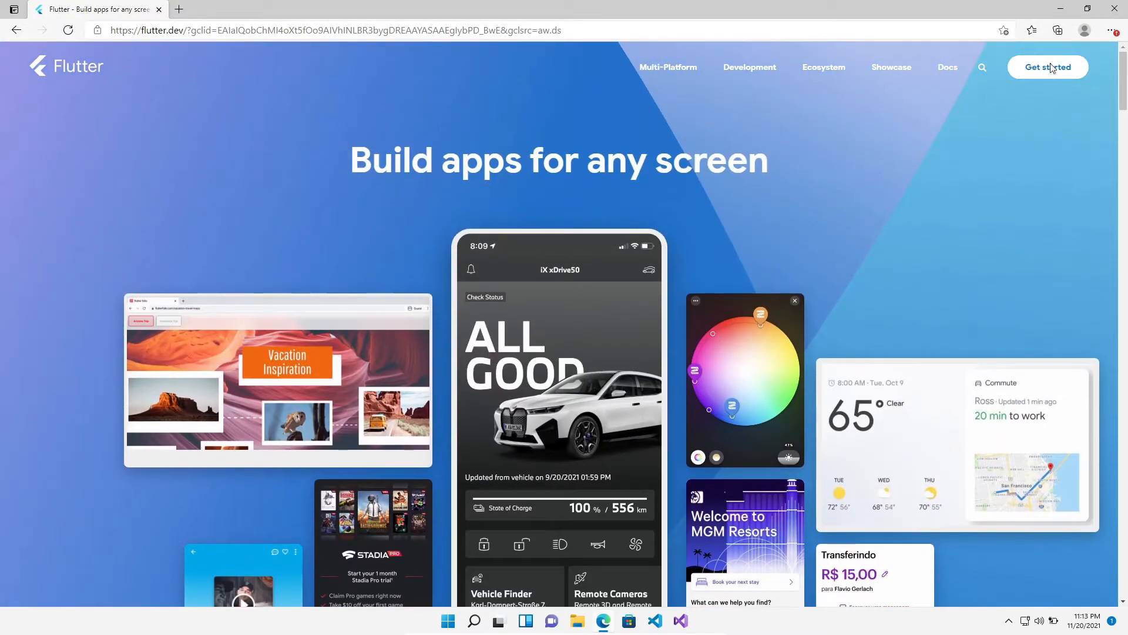
{"action": "left_click", "coordinate": [1048, 66]}
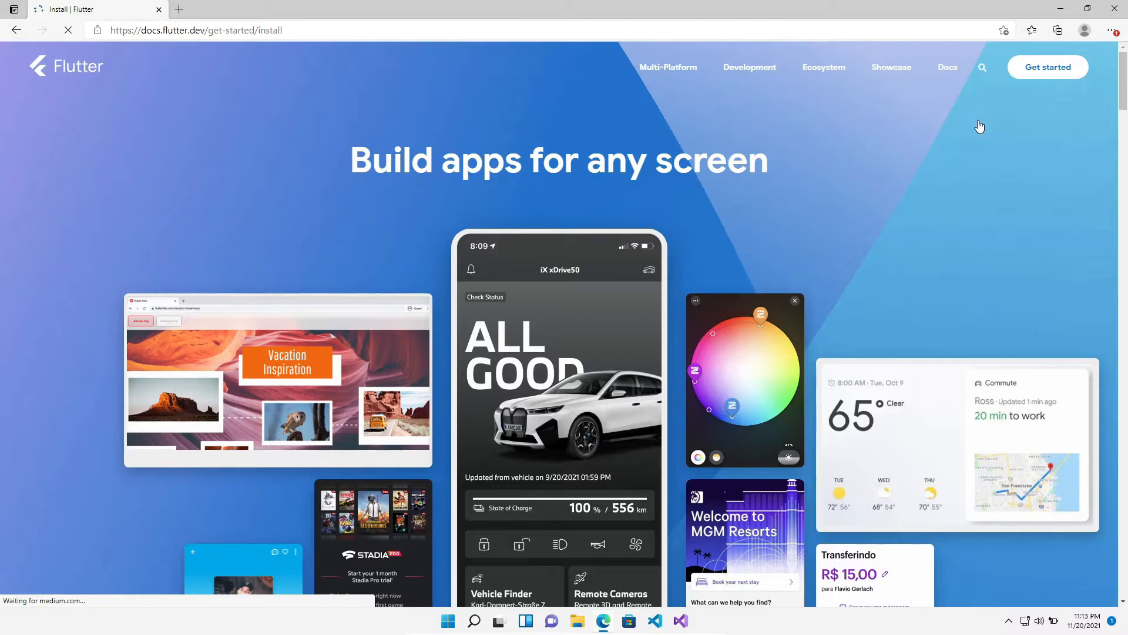
{"action": "mouse_move", "coordinate": [928, 120]}
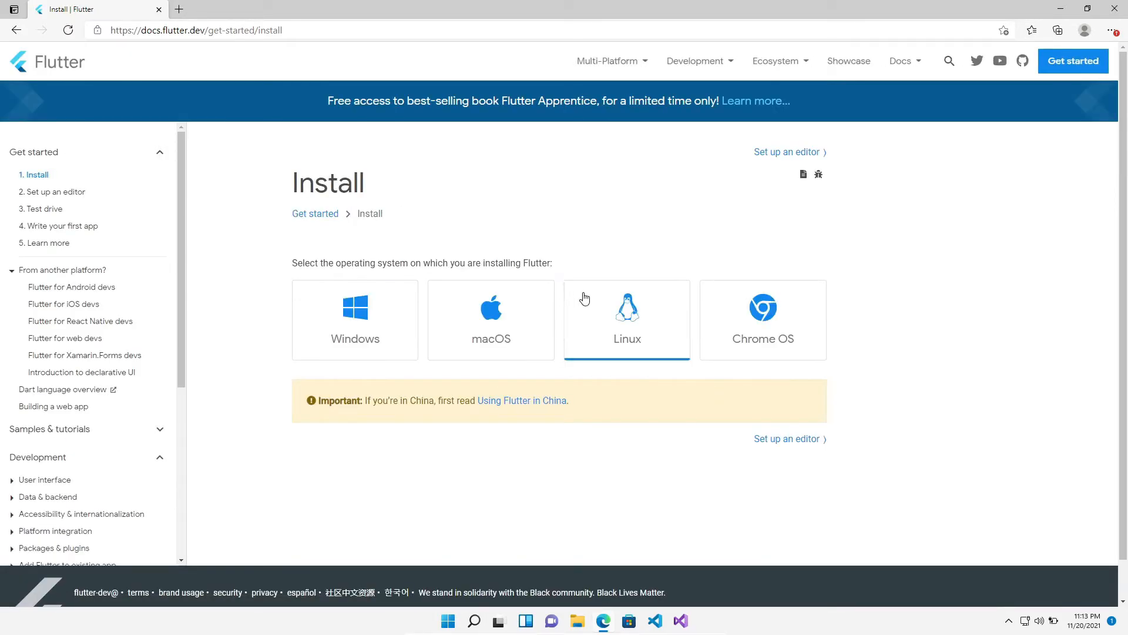
Download the Windows Flutter SDK zip, then search the web for android studio
{"action": "left_click", "coordinate": [355, 319]}
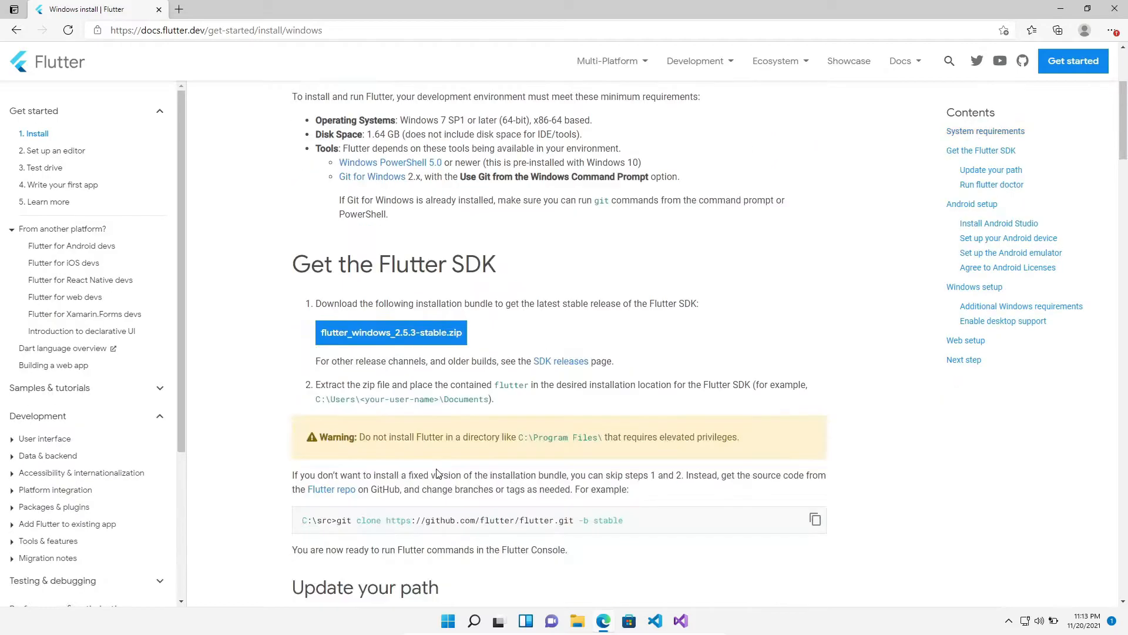
{"action": "left_click", "coordinate": [390, 331]}
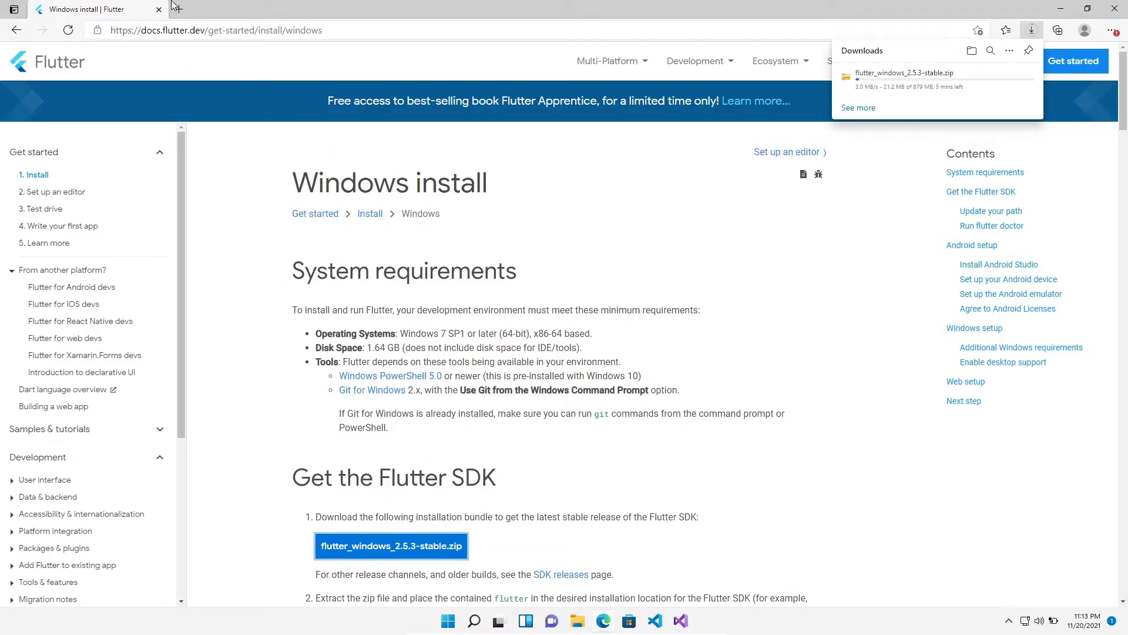
{"action": "type", "text": "andr"}
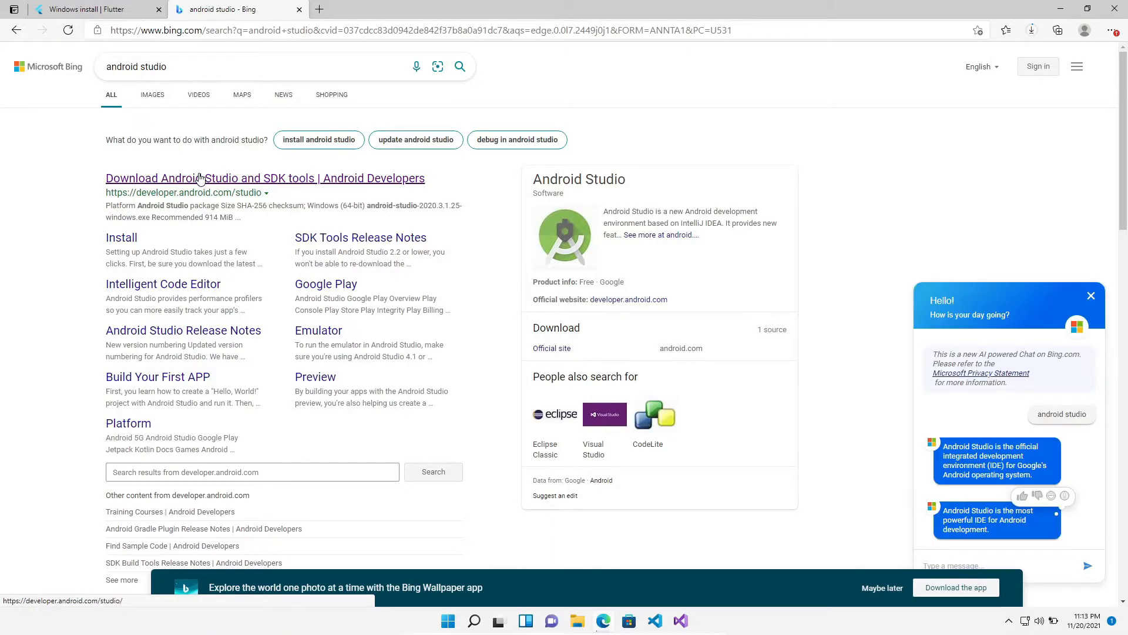
Download the Android Studio 2020.3.1 Windows installer from developer.android.com/studio
{"action": "left_click", "coordinate": [265, 179]}
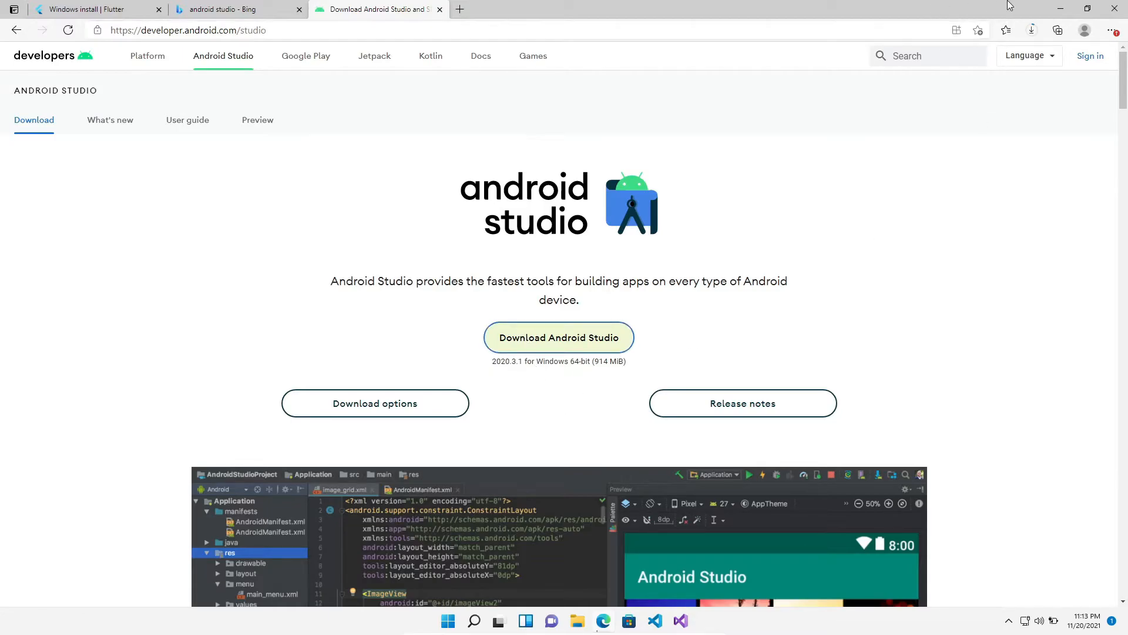
{"action": "left_click", "coordinate": [559, 337]}
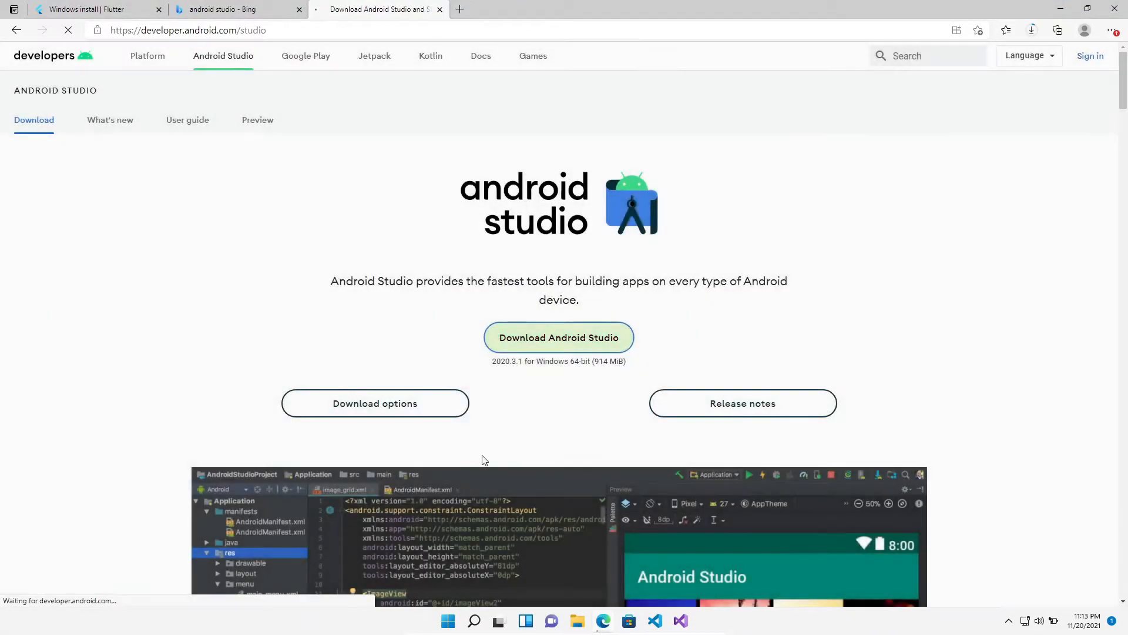
{"action": "left_click", "coordinate": [1032, 29]}
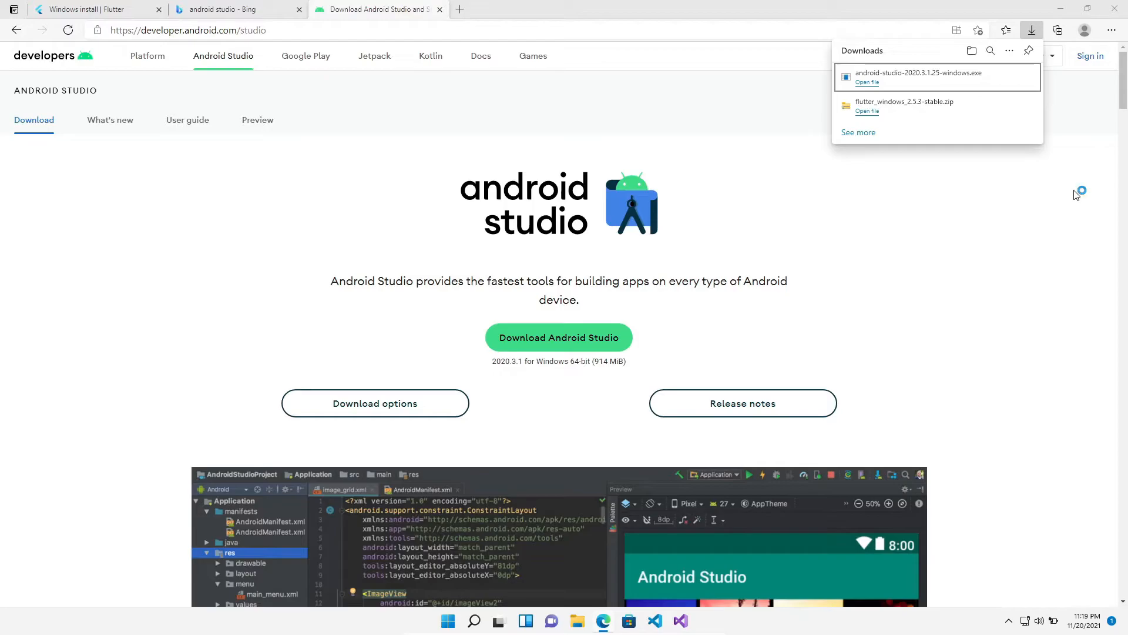
{"action": "mouse_move", "coordinate": [1076, 195]}
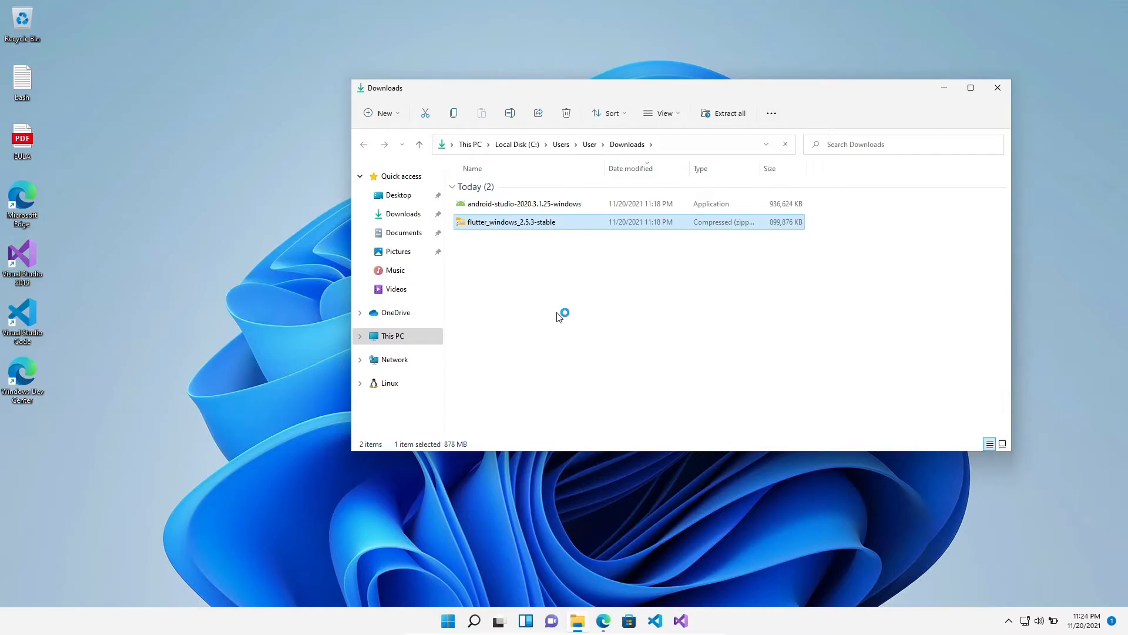
Extract the Flutter SDK zip in Downloads and browse into its flutter\bin folder
{"action": "left_click", "coordinate": [724, 113]}
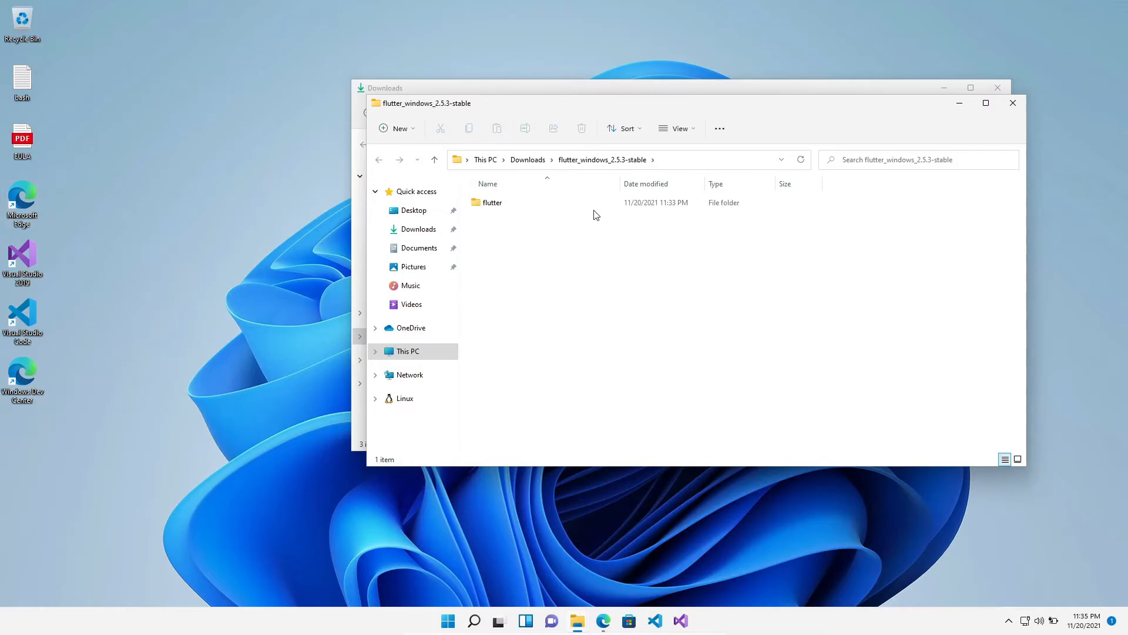
{"action": "double_click", "coordinate": [491, 202]}
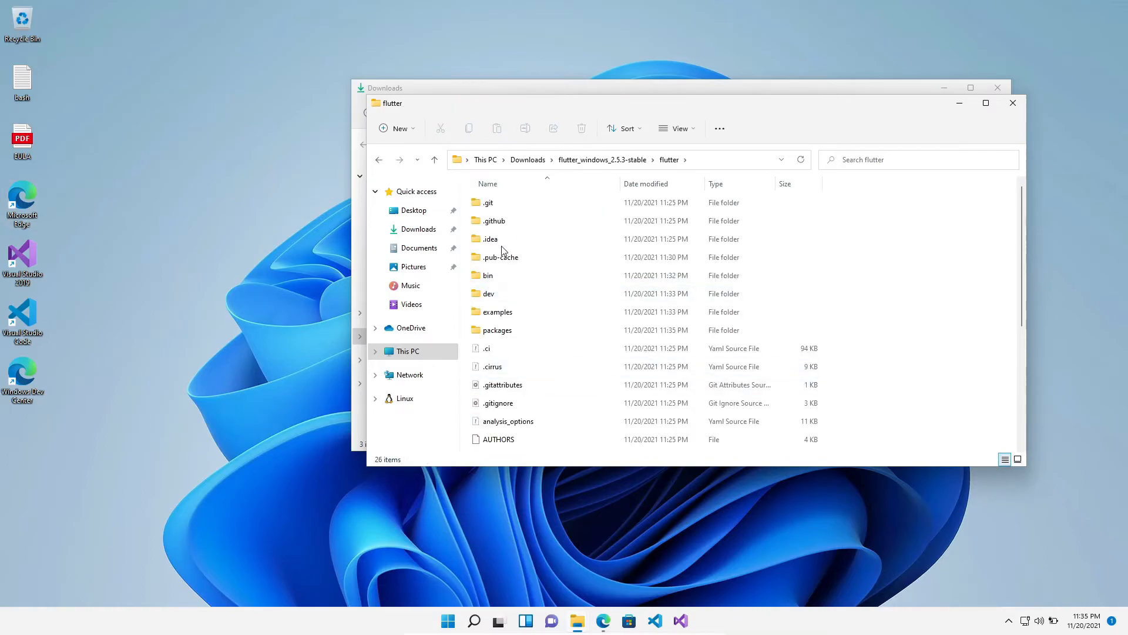
{"action": "double_click", "coordinate": [488, 276]}
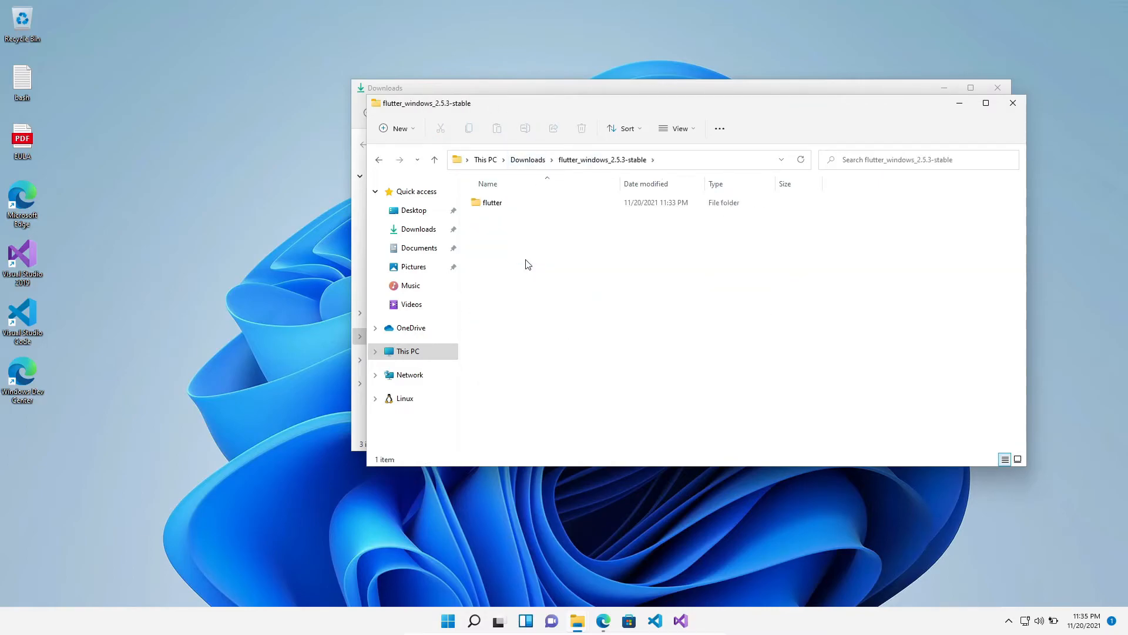
{"action": "double_click", "coordinate": [492, 202]}
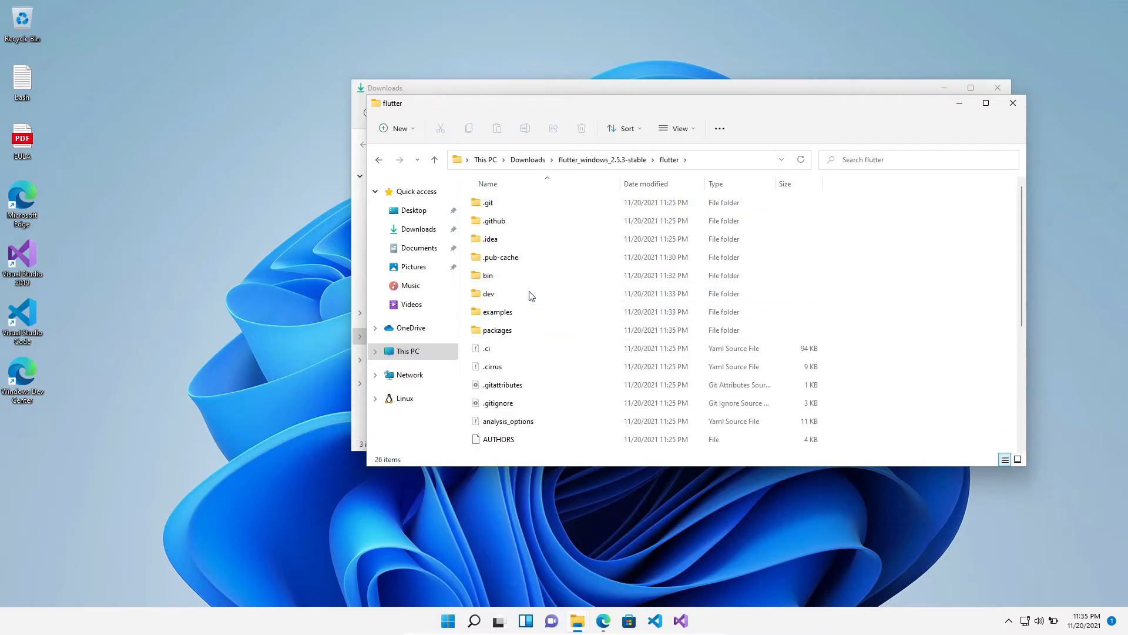
{"action": "double_click", "coordinate": [489, 275]}
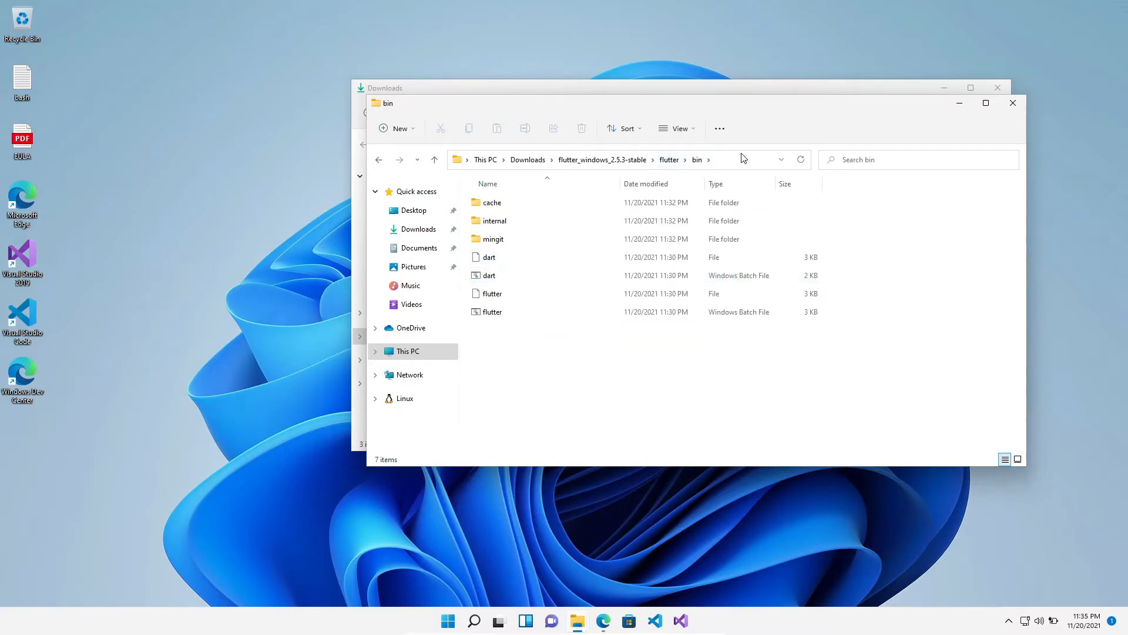
{"action": "mouse_move", "coordinate": [571, 474]}
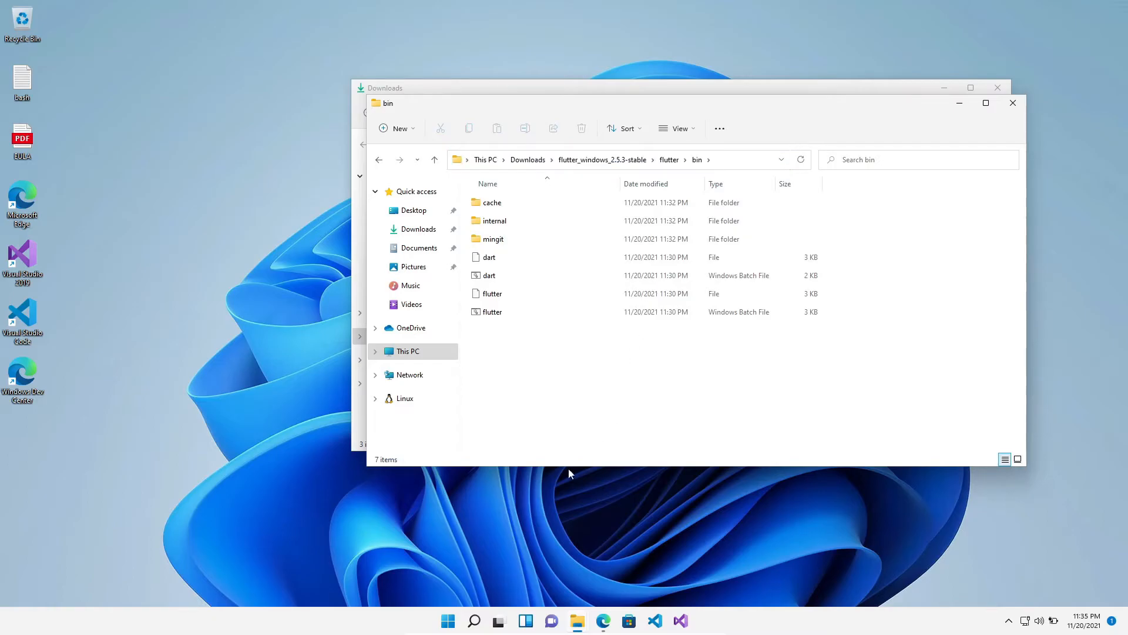
Find the system environment variable settings and bring up the Environment Variables list
{"action": "left_click", "coordinate": [449, 621]}
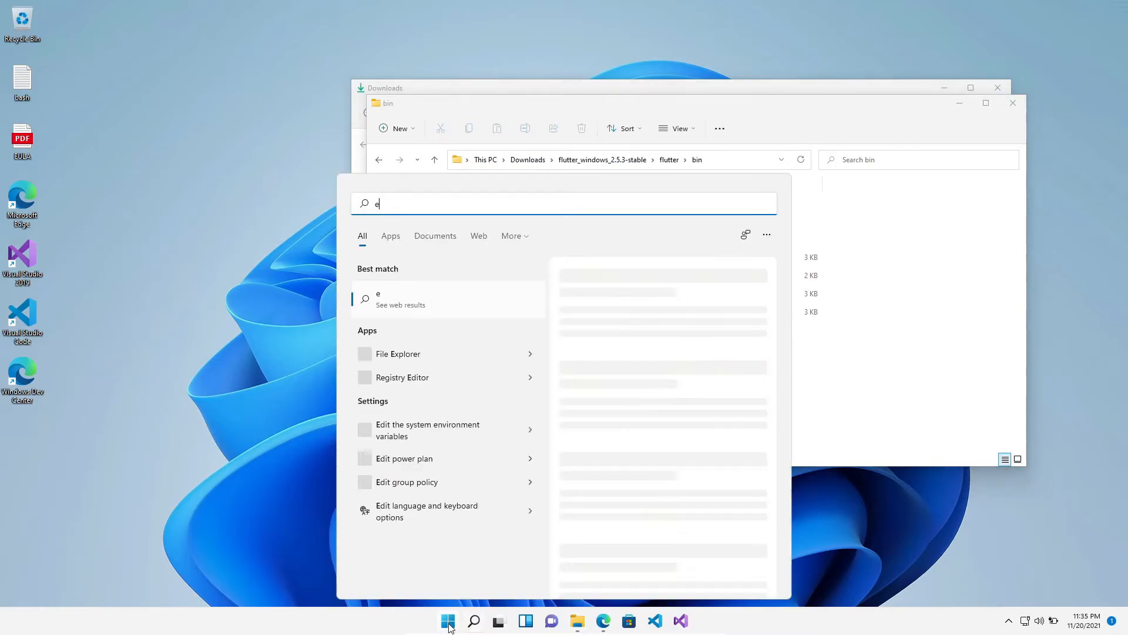
{"action": "type", "text": "nvi"}
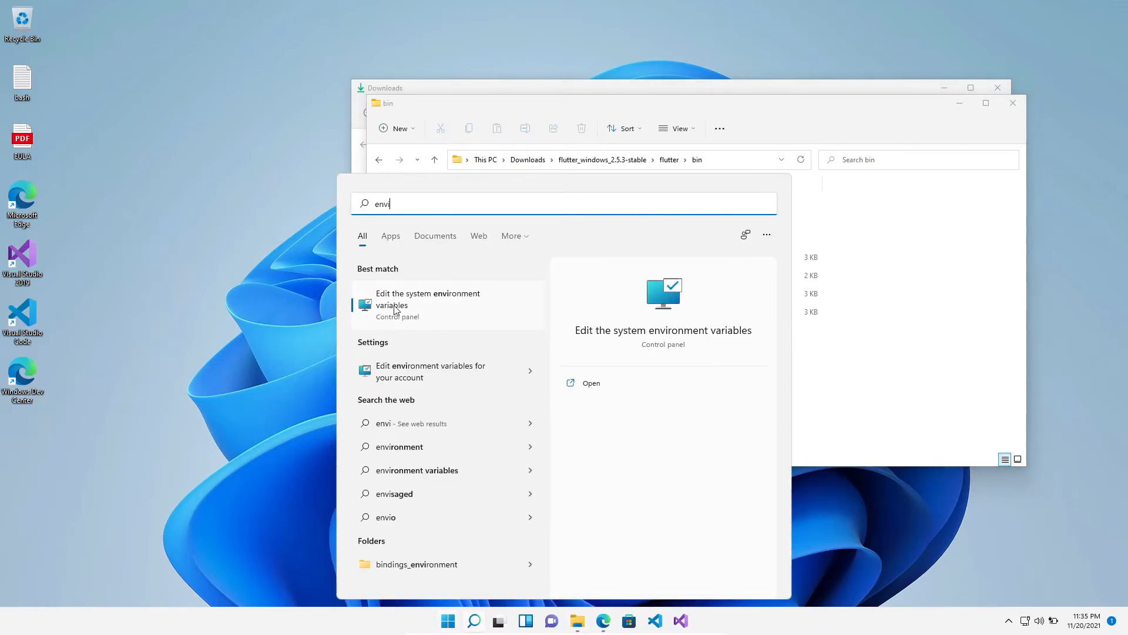
{"action": "left_click", "coordinate": [427, 300]}
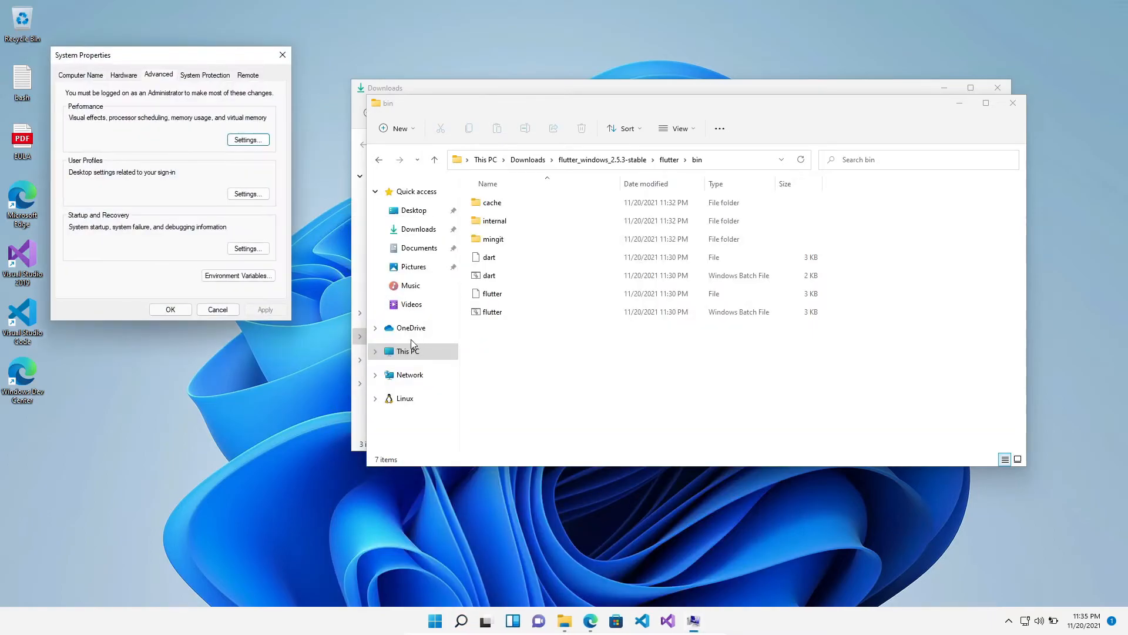
{"action": "left_click", "coordinate": [237, 275]}
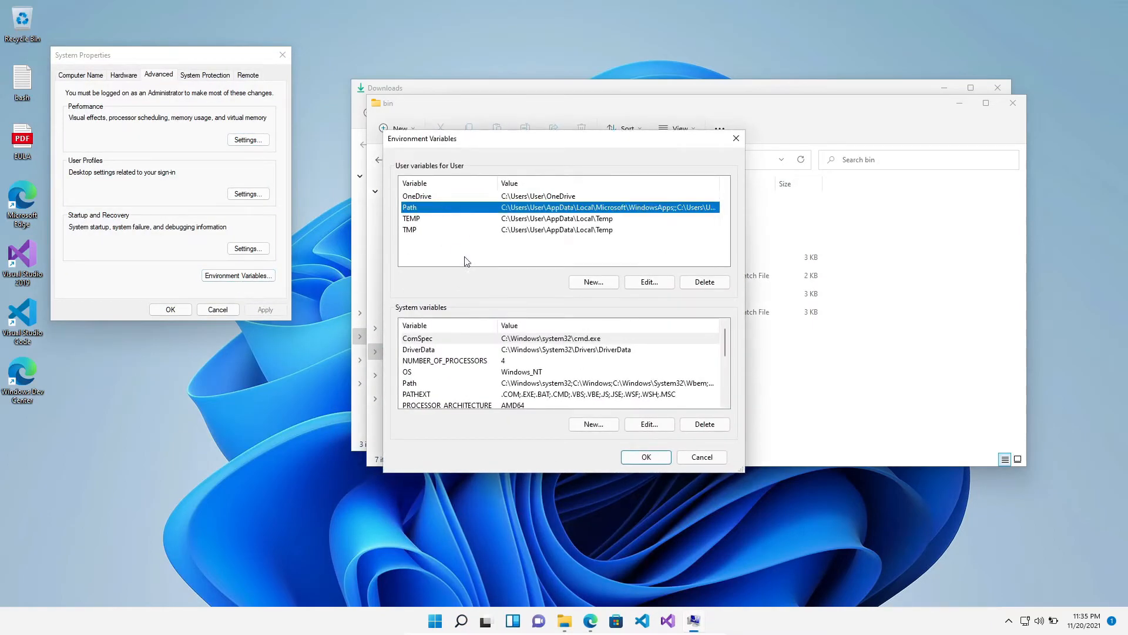
Add the extracted flutter\bin folder to the user Path variable and confirm all dialogs
{"action": "left_click", "coordinate": [649, 282]}
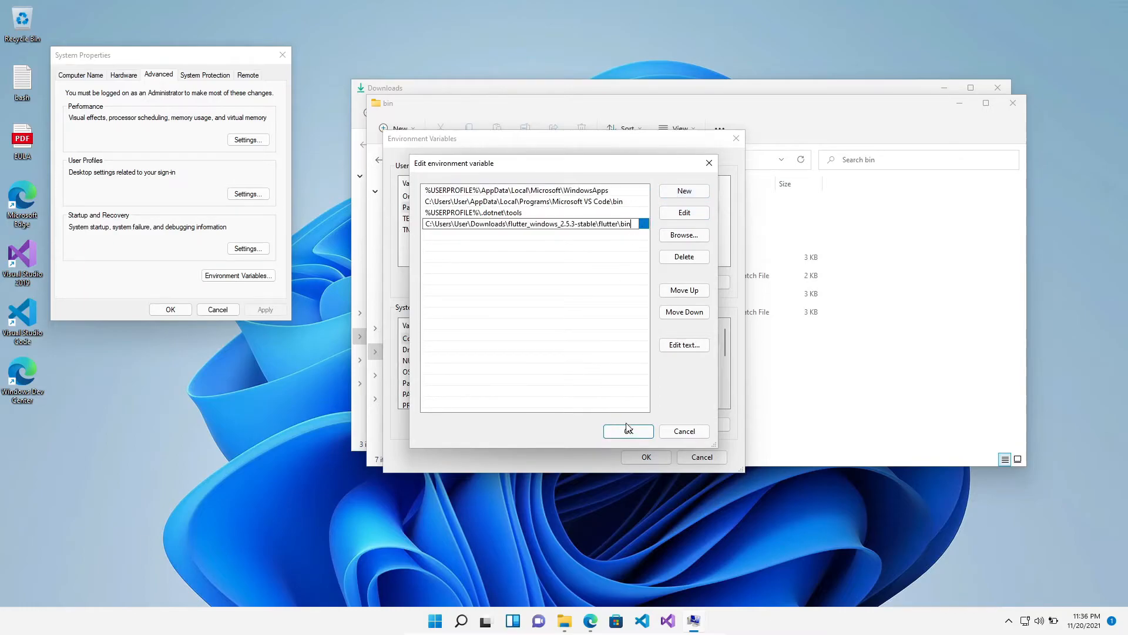
{"action": "left_click", "coordinate": [628, 430]}
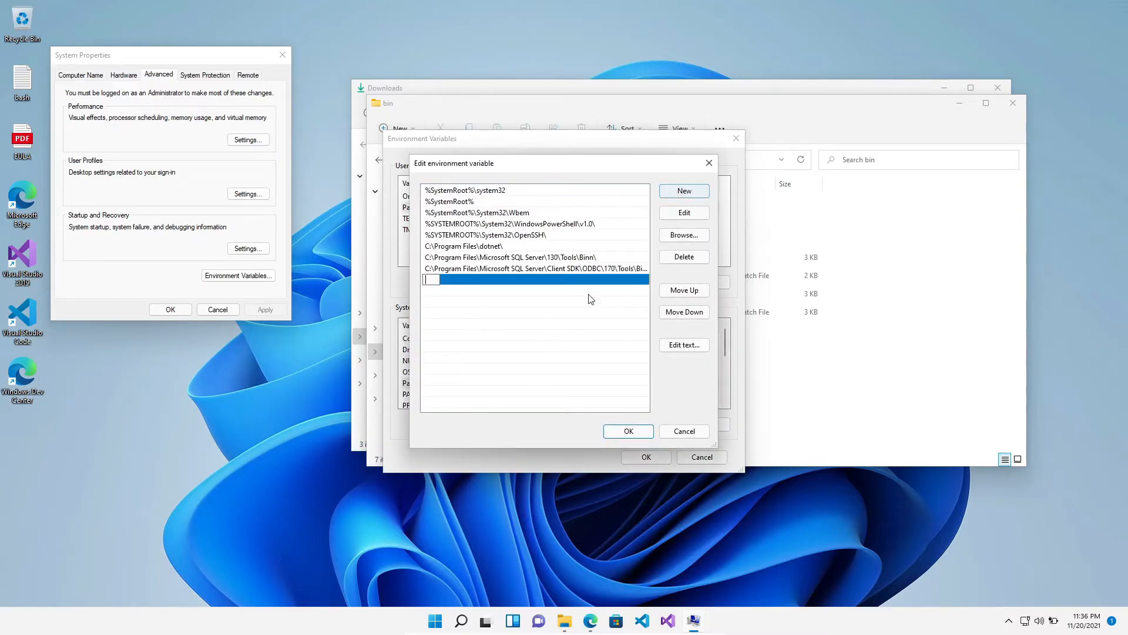
{"action": "left_click", "coordinate": [628, 431]}
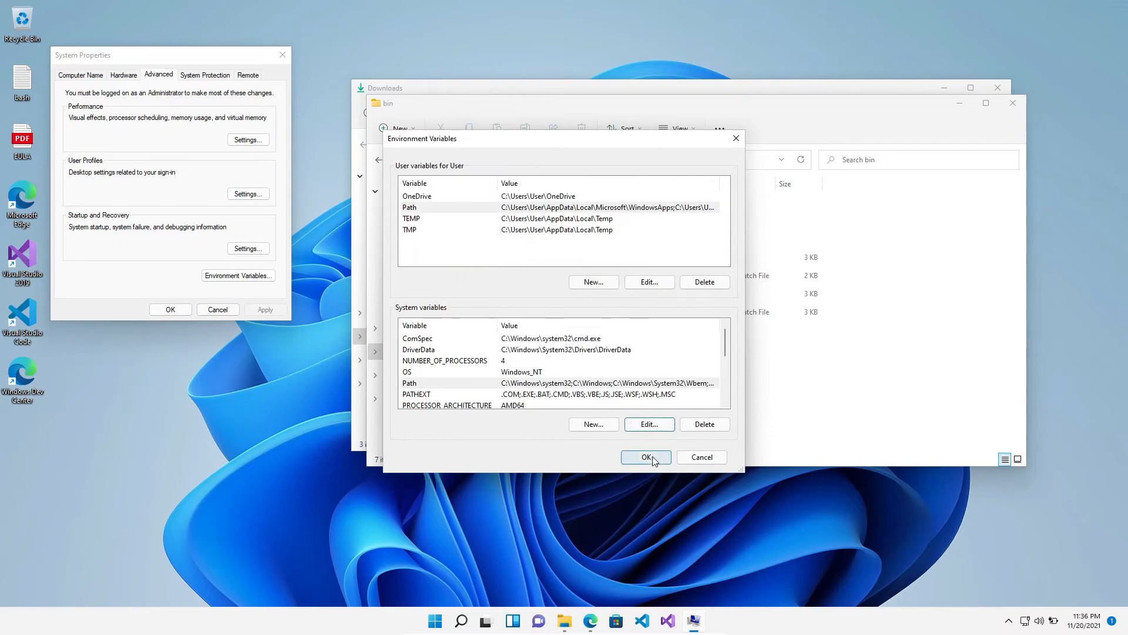
{"action": "left_click", "coordinate": [647, 457]}
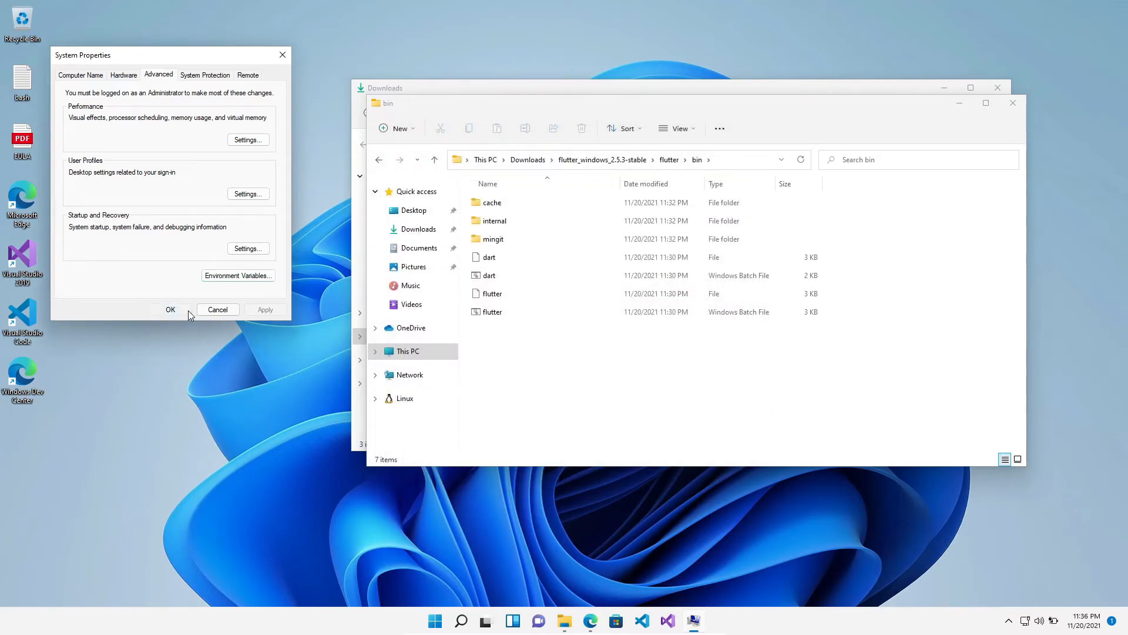
{"action": "left_click", "coordinate": [170, 310]}
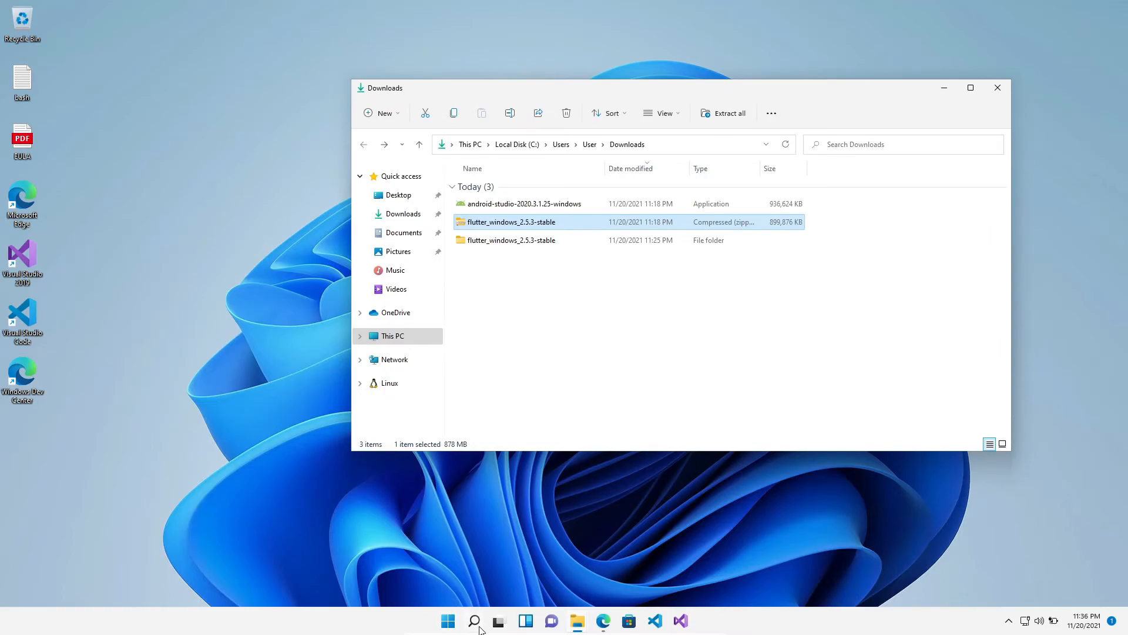
Launch Command Prompt from a Start menu search for cmd
{"action": "type", "text": "cmd"}
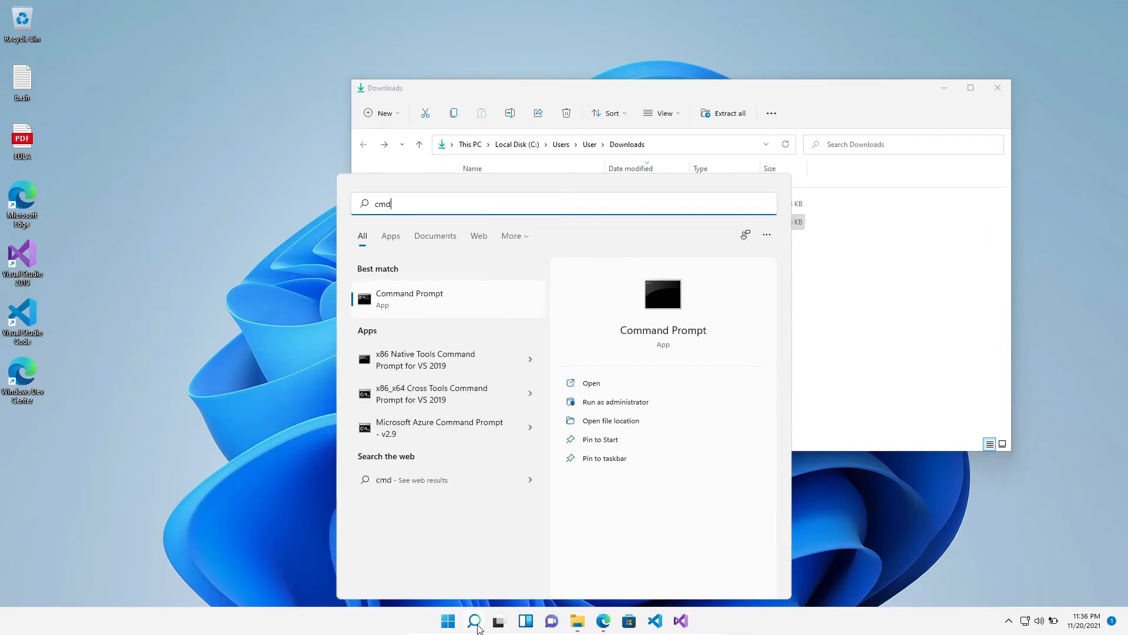
{"action": "left_click", "coordinate": [409, 298]}
{"action": "type", "text": "flutter docot"}
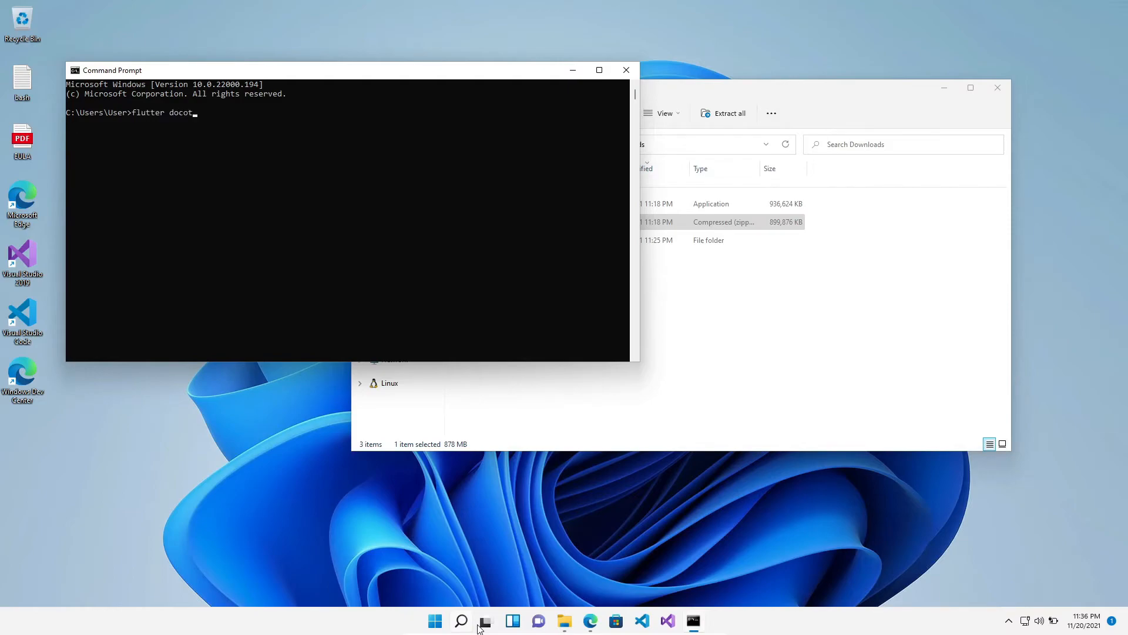
Correct the command to 'flutter doctor' and run it
{"action": "key", "text": "Backspace"}
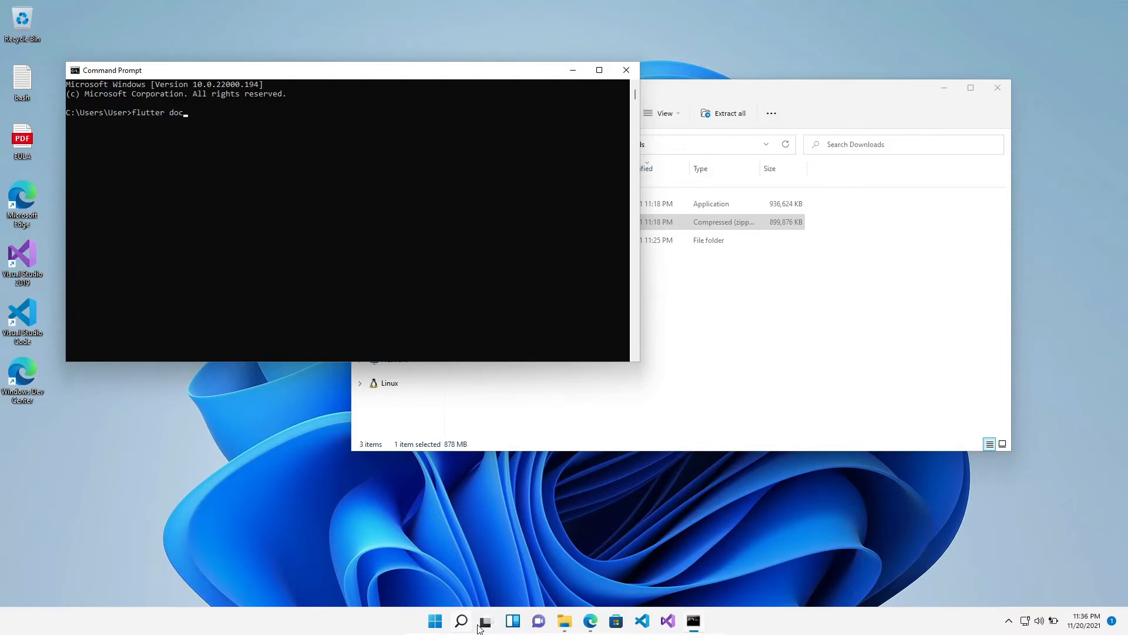
{"action": "type", "text": "tor"}
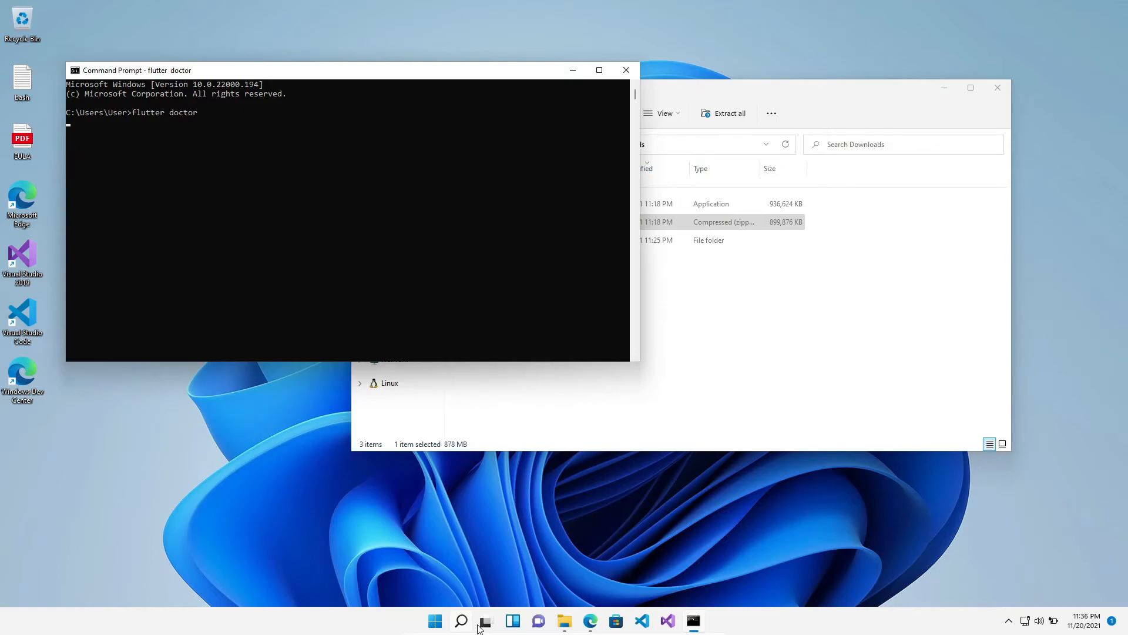
{"action": "key", "text": "enter"}
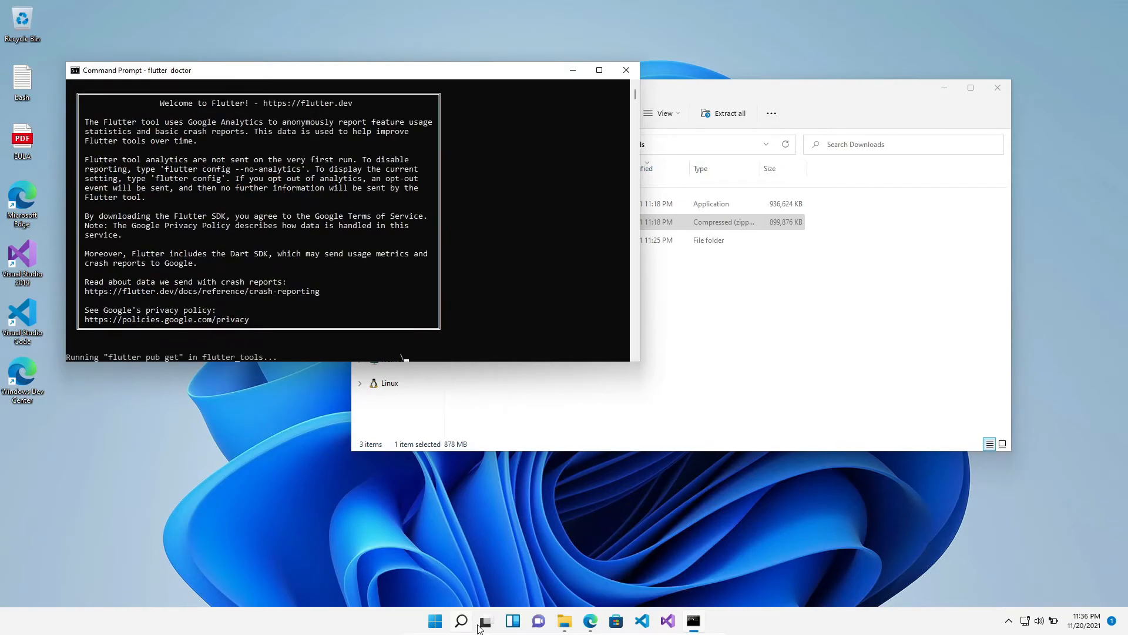
{"action": "mouse_move", "coordinate": [402, 301]}
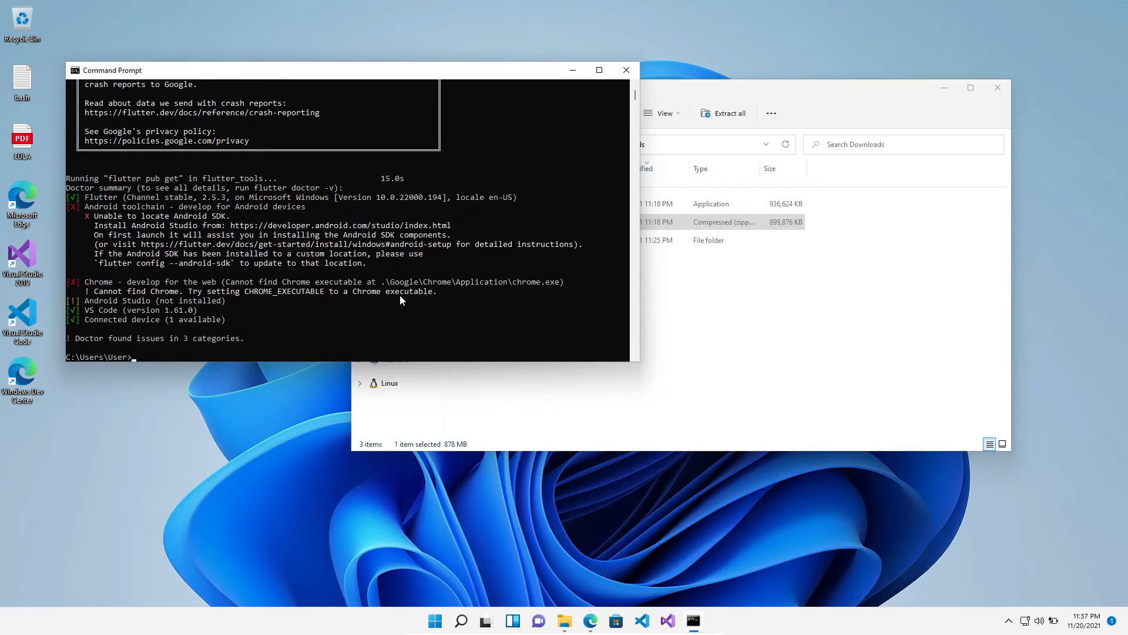
{"action": "mouse_move", "coordinate": [96, 304]}
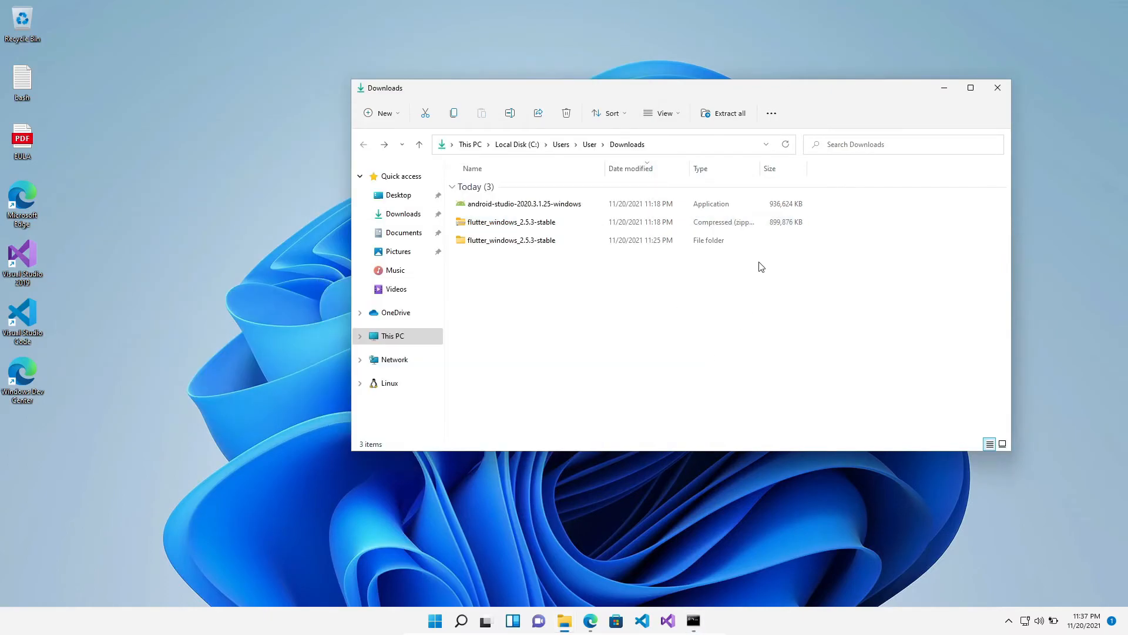
Run the Android Studio installer to completion and start it without importing settings
{"action": "left_click", "coordinate": [524, 205]}
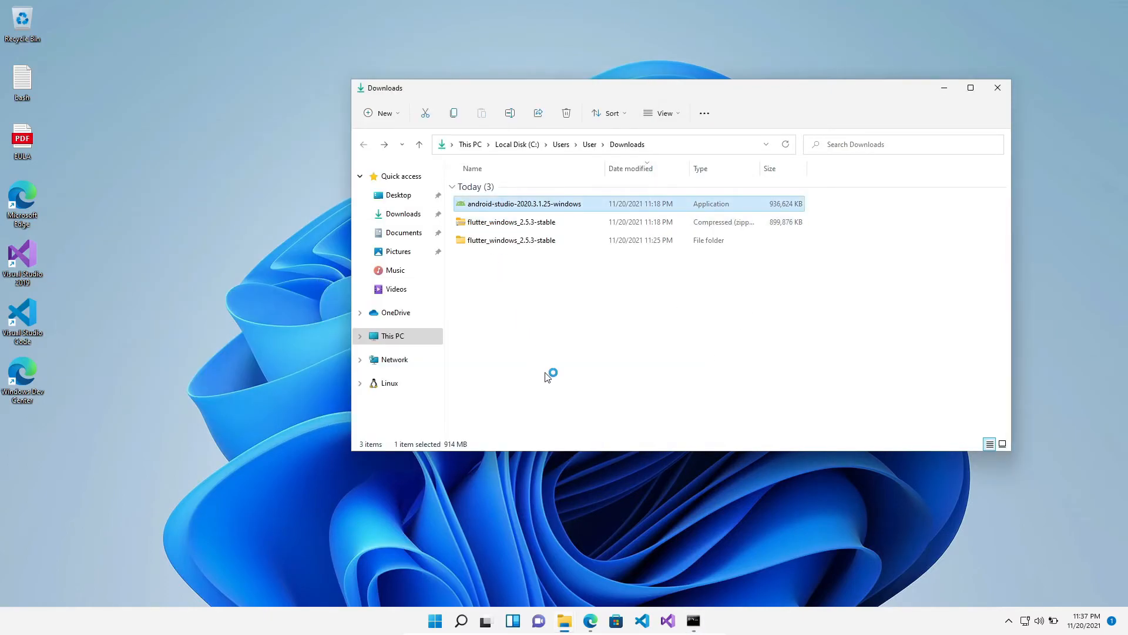
{"action": "double_click", "coordinate": [524, 203]}
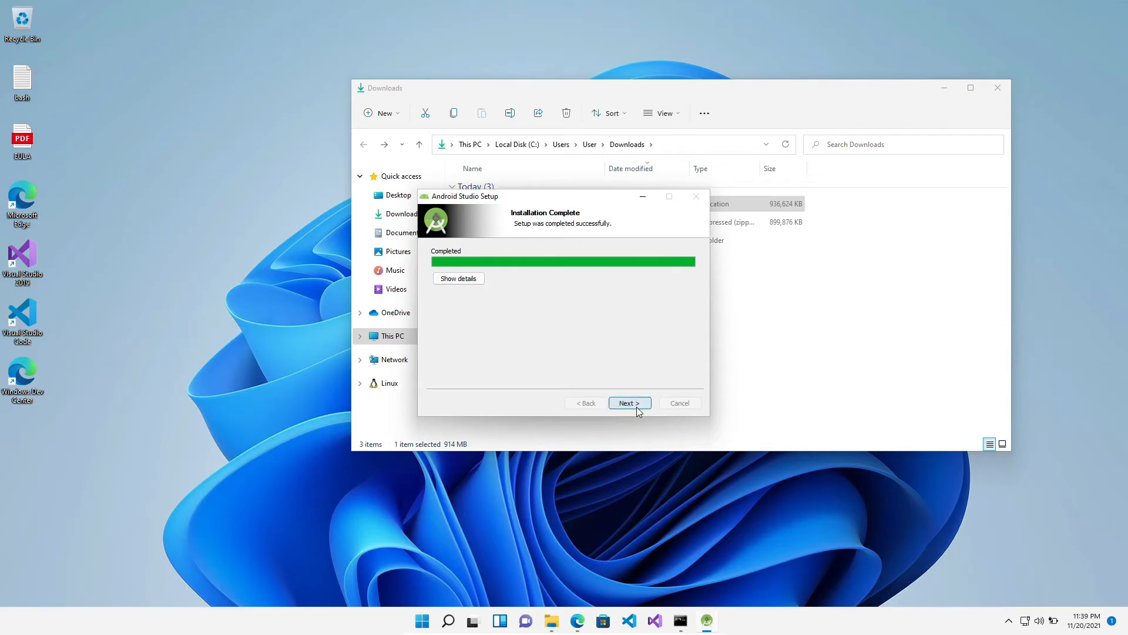
{"action": "mouse_move", "coordinate": [669, 402]}
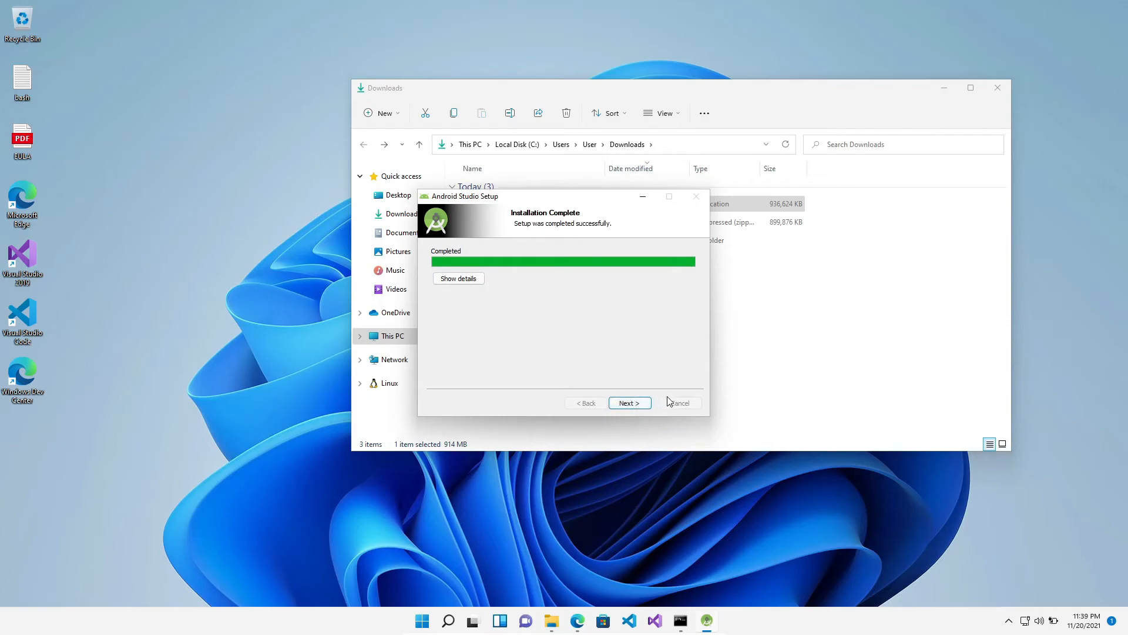
{"action": "left_click", "coordinate": [629, 402]}
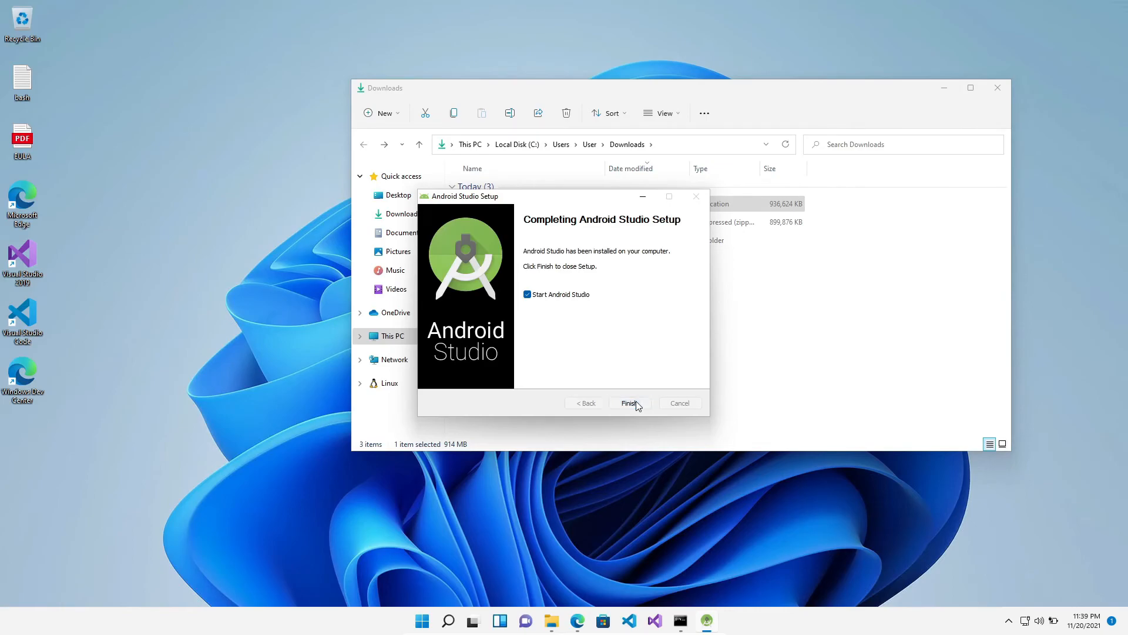
{"action": "left_click", "coordinate": [628, 402]}
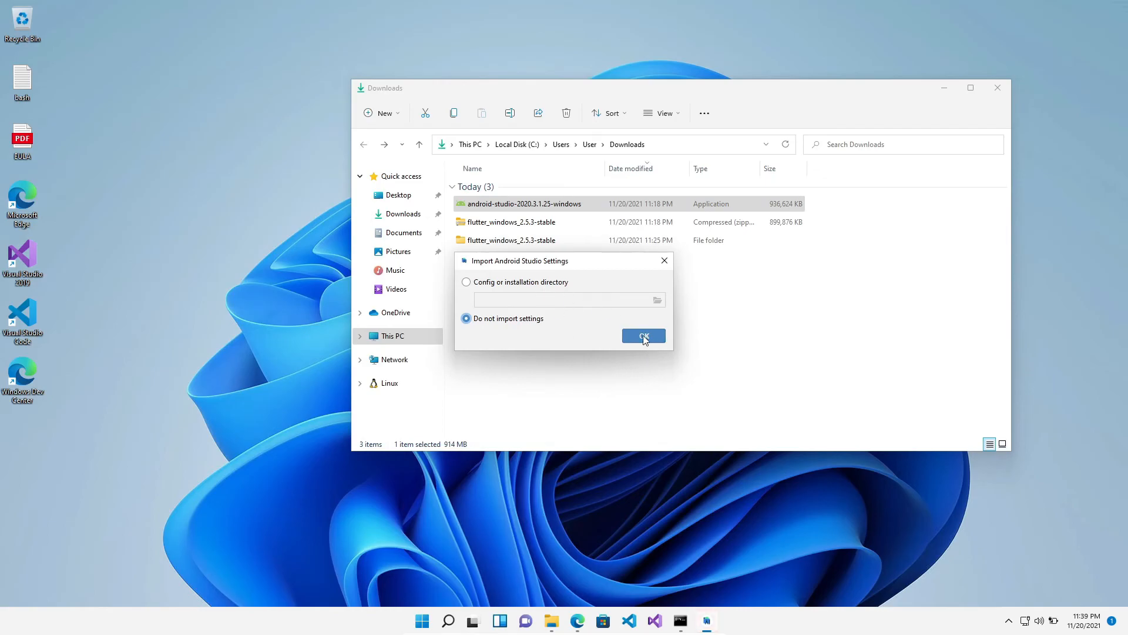
{"action": "left_click", "coordinate": [644, 336]}
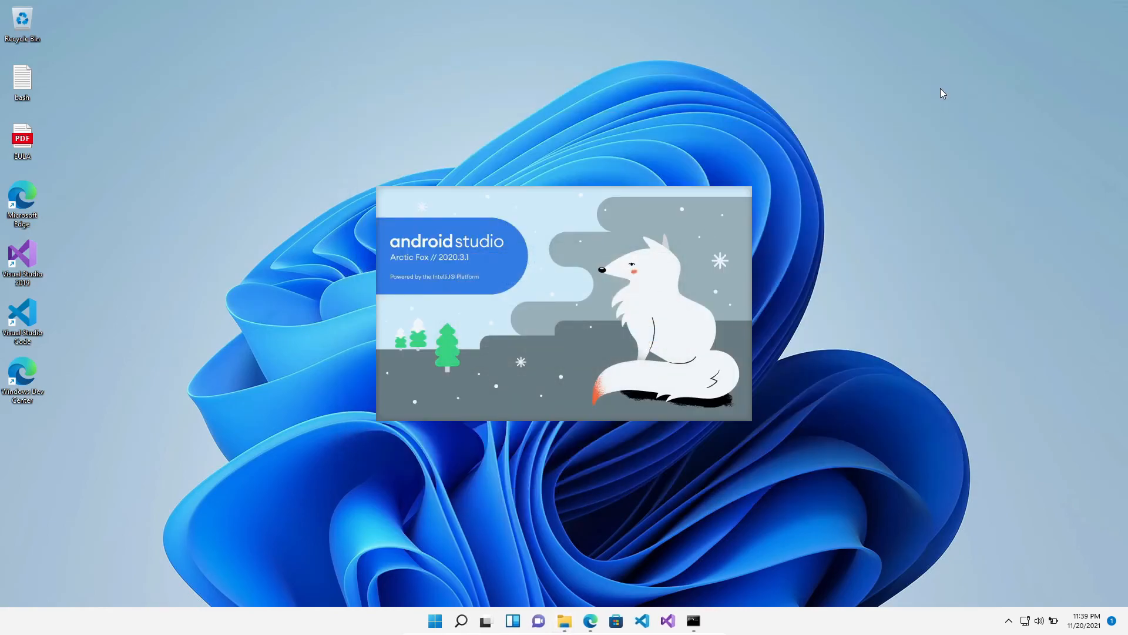
{"action": "mouse_move", "coordinate": [594, 140]}
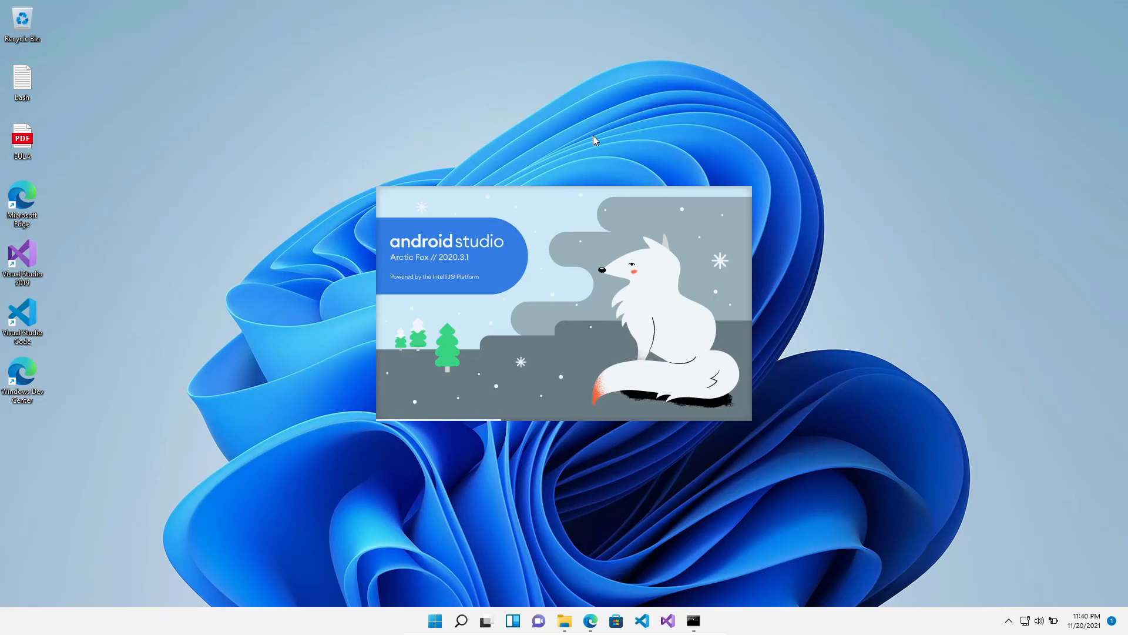
{"action": "mouse_move", "coordinate": [600, 142]}
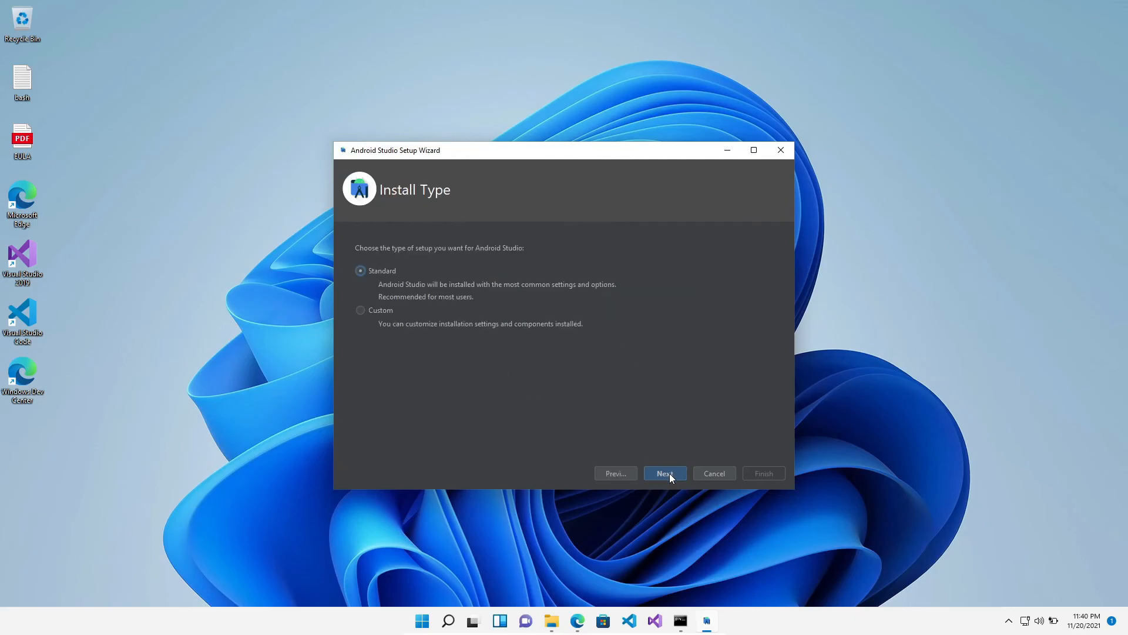
Finish the setup wizard with a Standard install and Darcula theme, downloading SDK components
{"action": "left_click", "coordinate": [666, 472]}
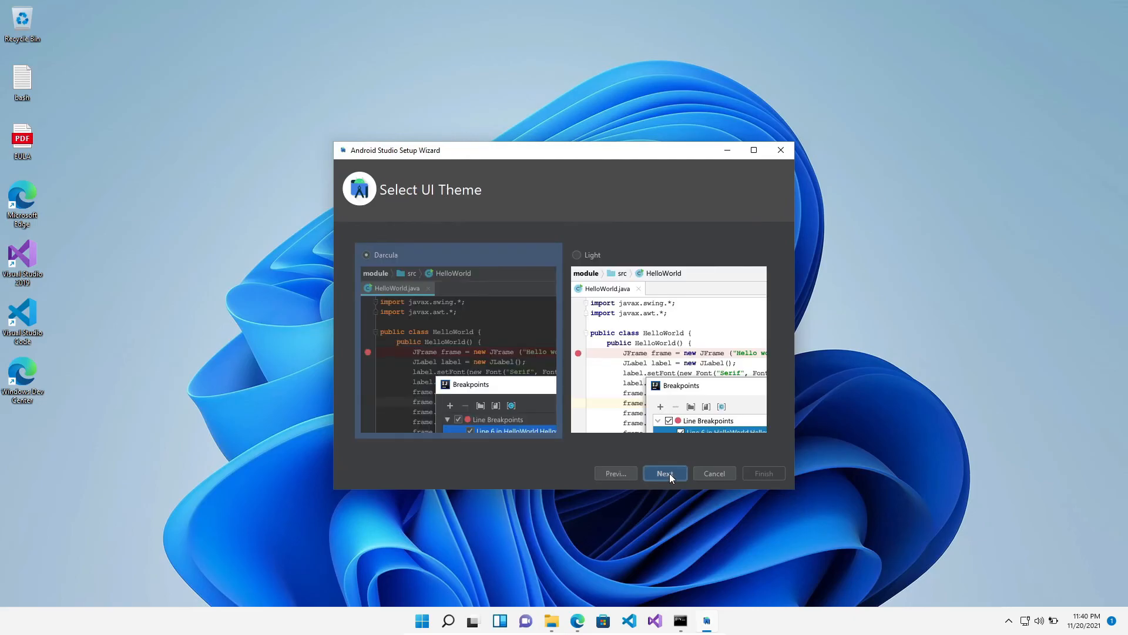
{"action": "left_click", "coordinate": [665, 472]}
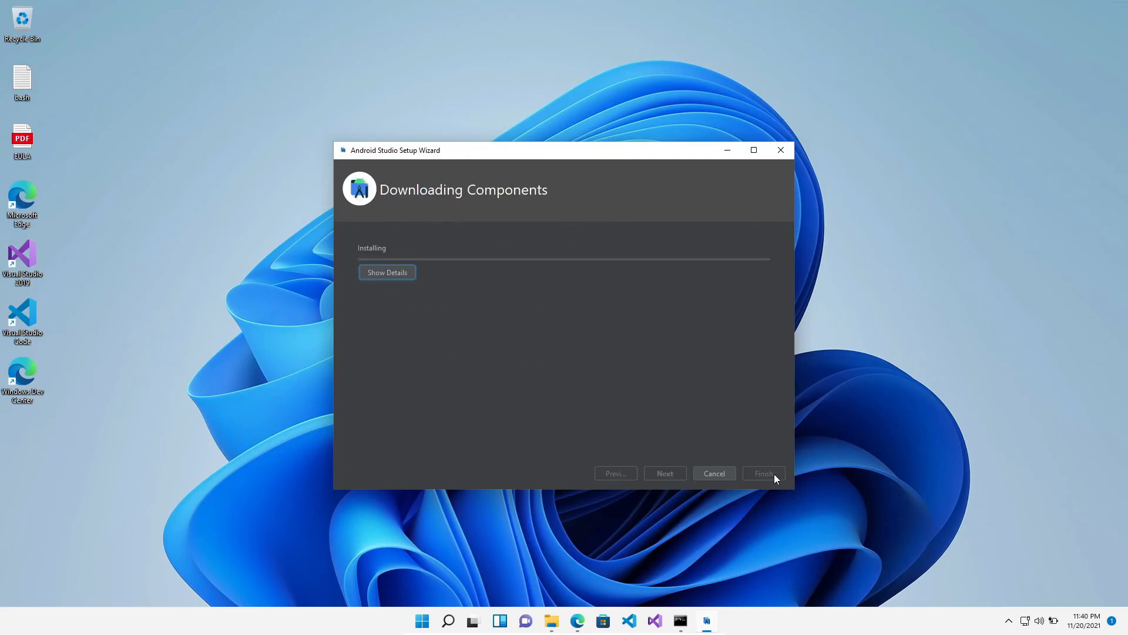
{"action": "left_click", "coordinate": [388, 273]}
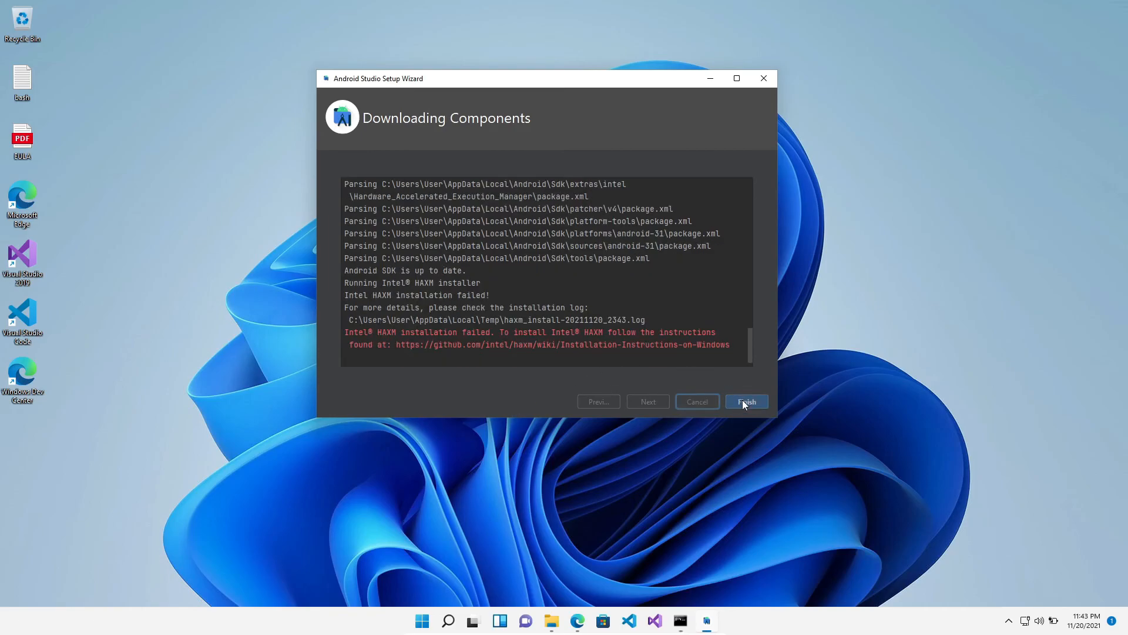
{"action": "left_click", "coordinate": [747, 402]}
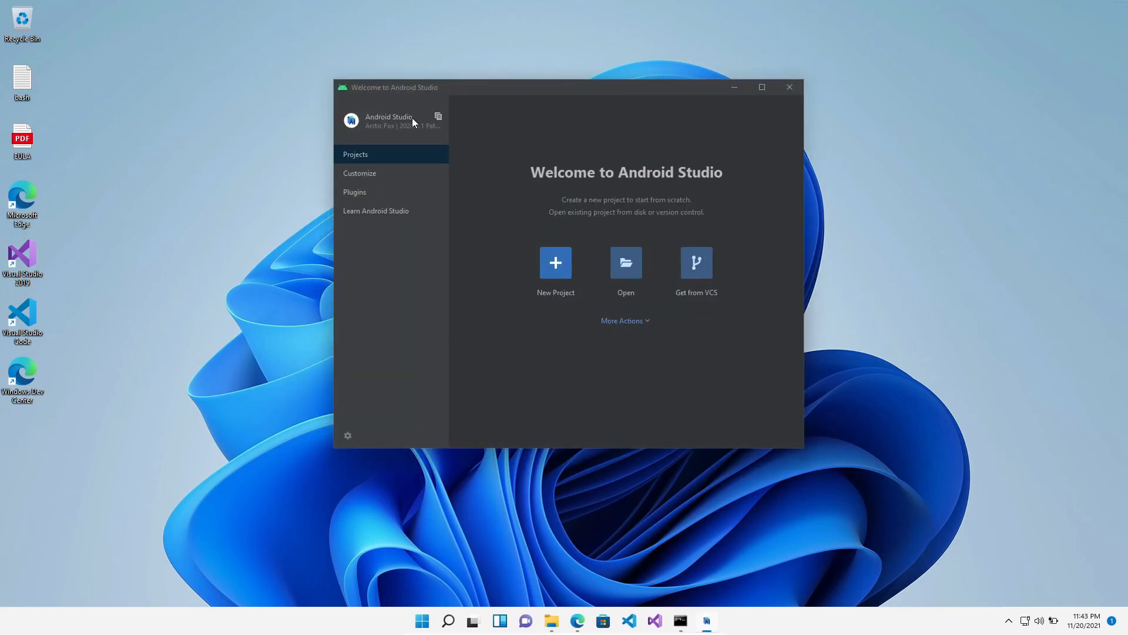
Install the Flutter plugin from the Marketplace along with the required Dart plugin
{"action": "left_click", "coordinate": [353, 191]}
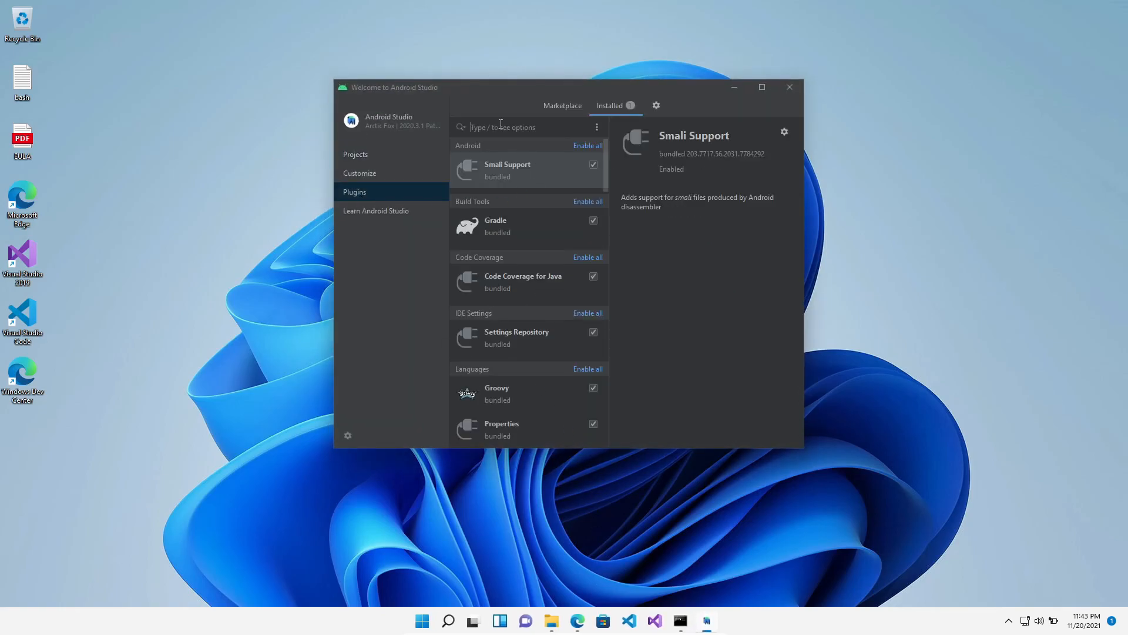
{"action": "type", "text": "flutter"}
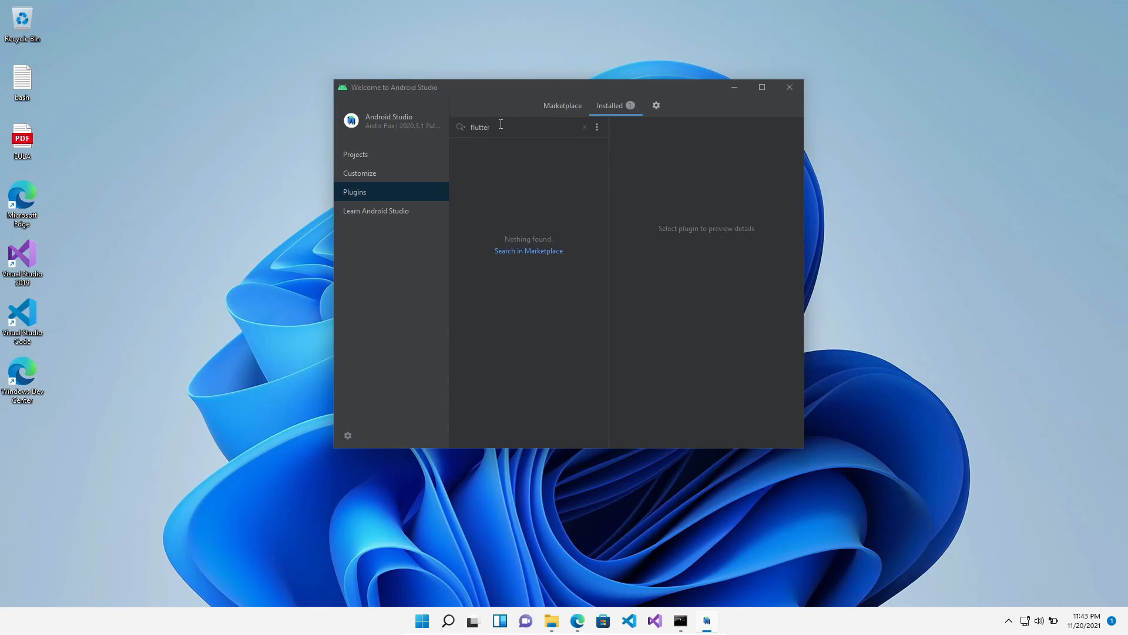
{"action": "left_click", "coordinate": [562, 106]}
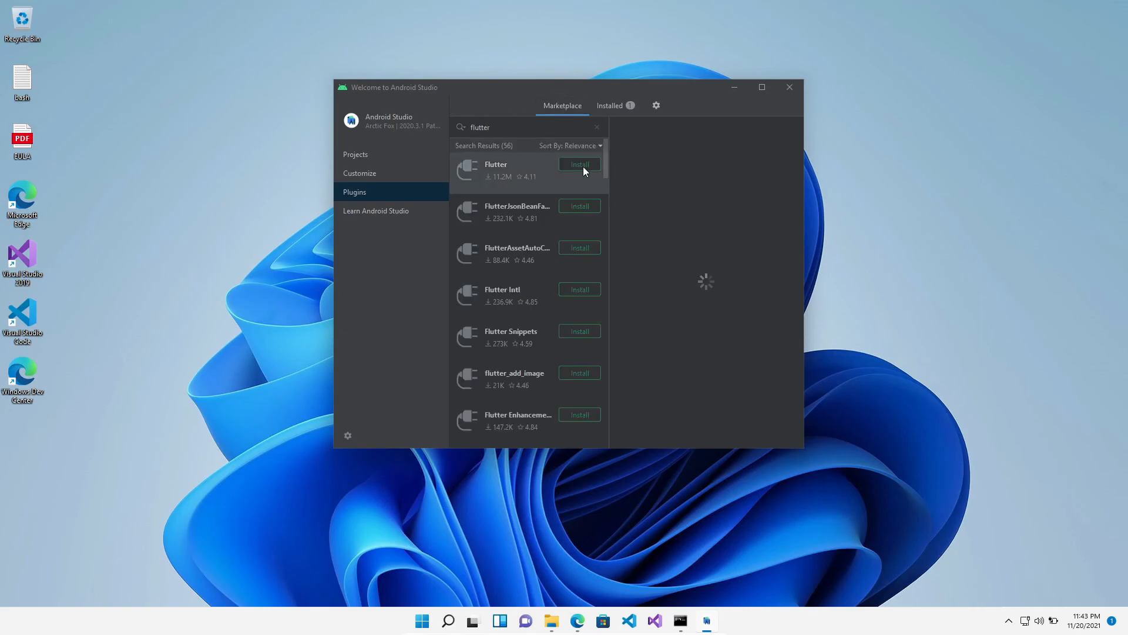
{"action": "left_click", "coordinate": [513, 169]}
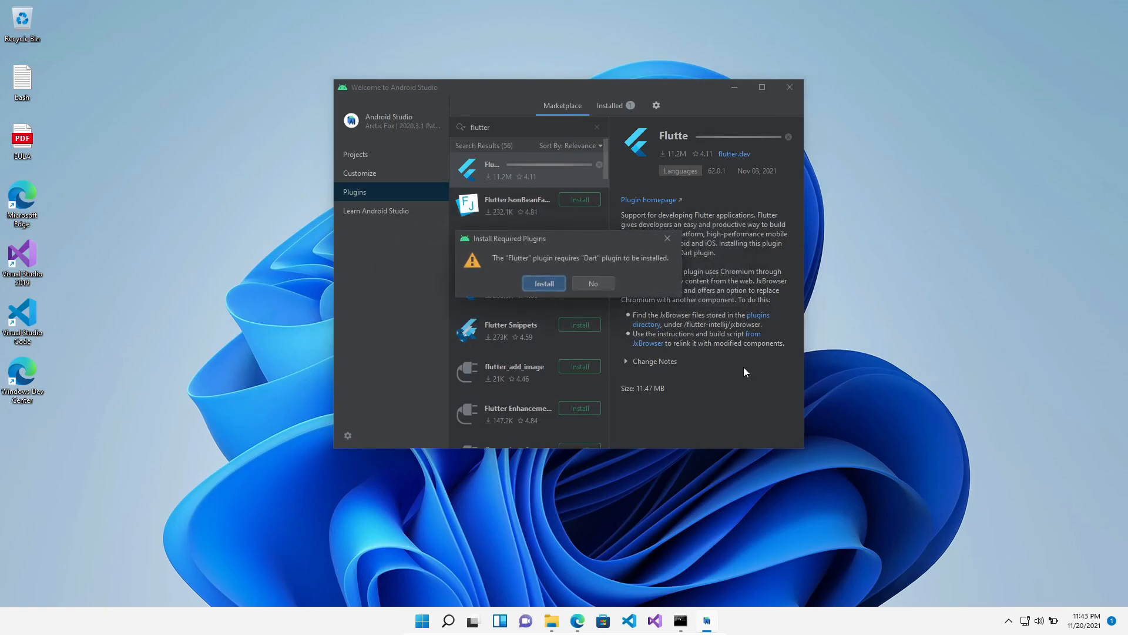
{"action": "left_click", "coordinate": [543, 283]}
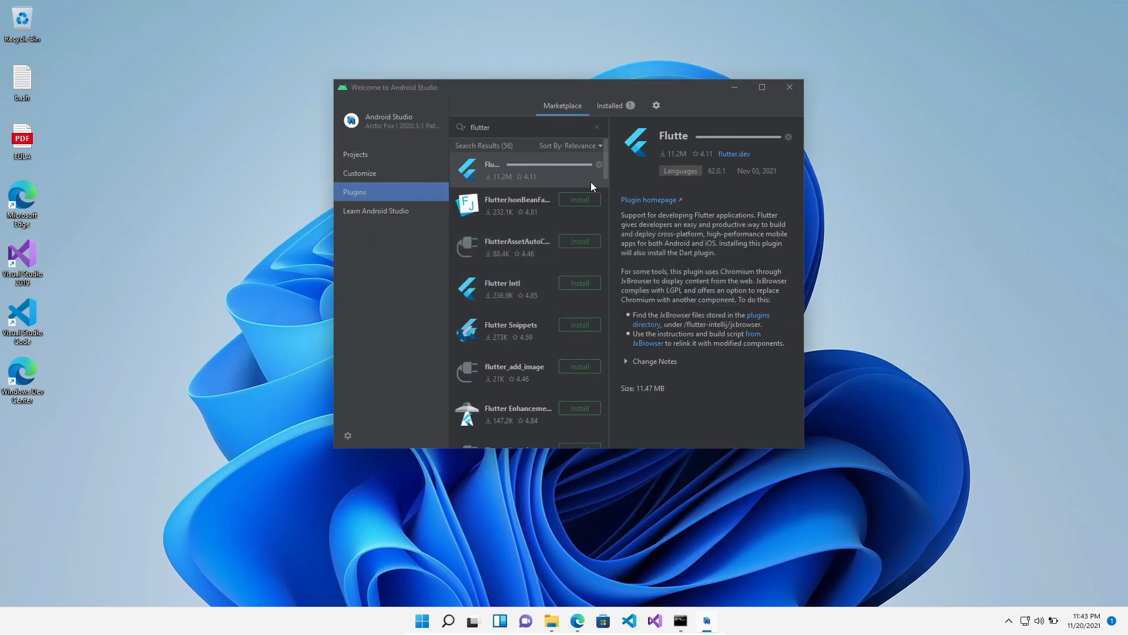
Restart Android Studio to activate the newly installed plugins
{"action": "left_click", "coordinate": [576, 163]}
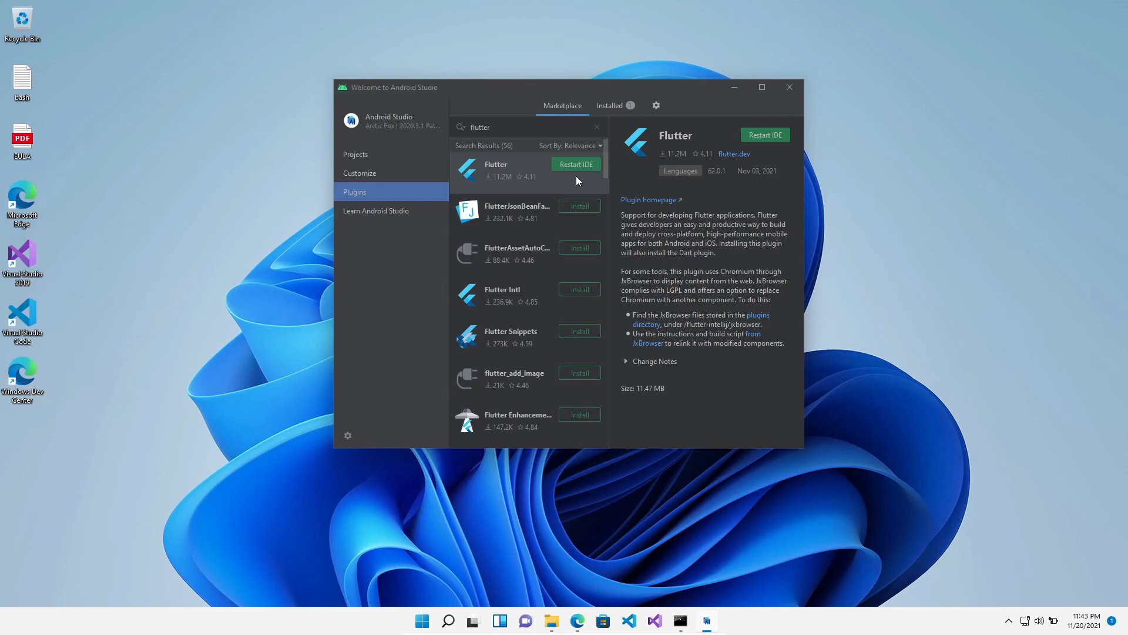
{"action": "left_click", "coordinate": [576, 163]}
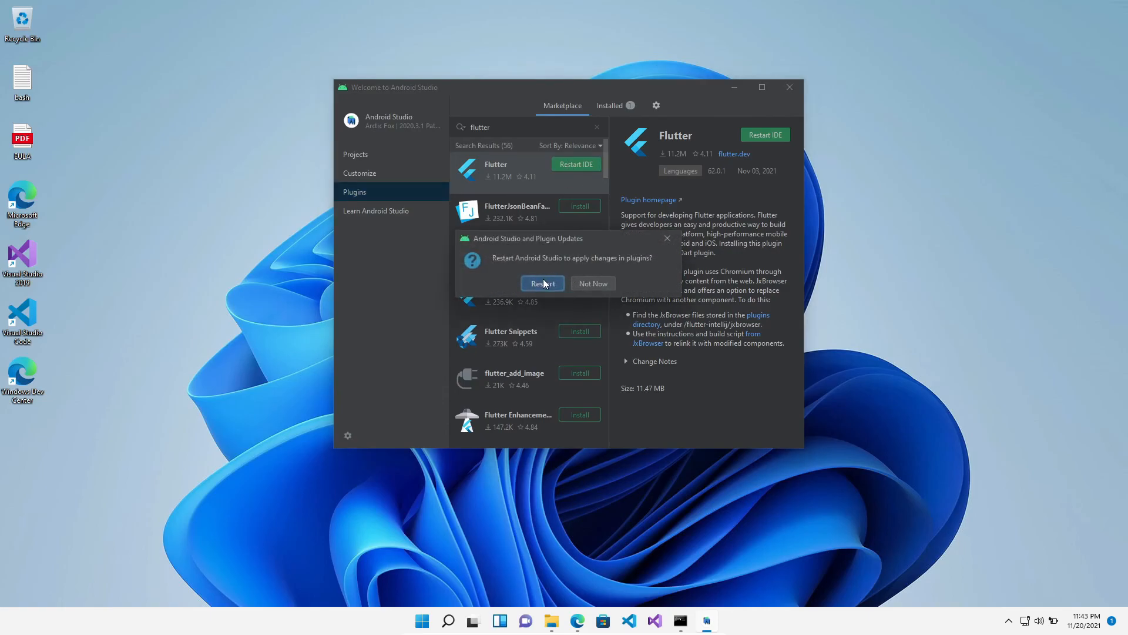
{"action": "left_click", "coordinate": [592, 283]}
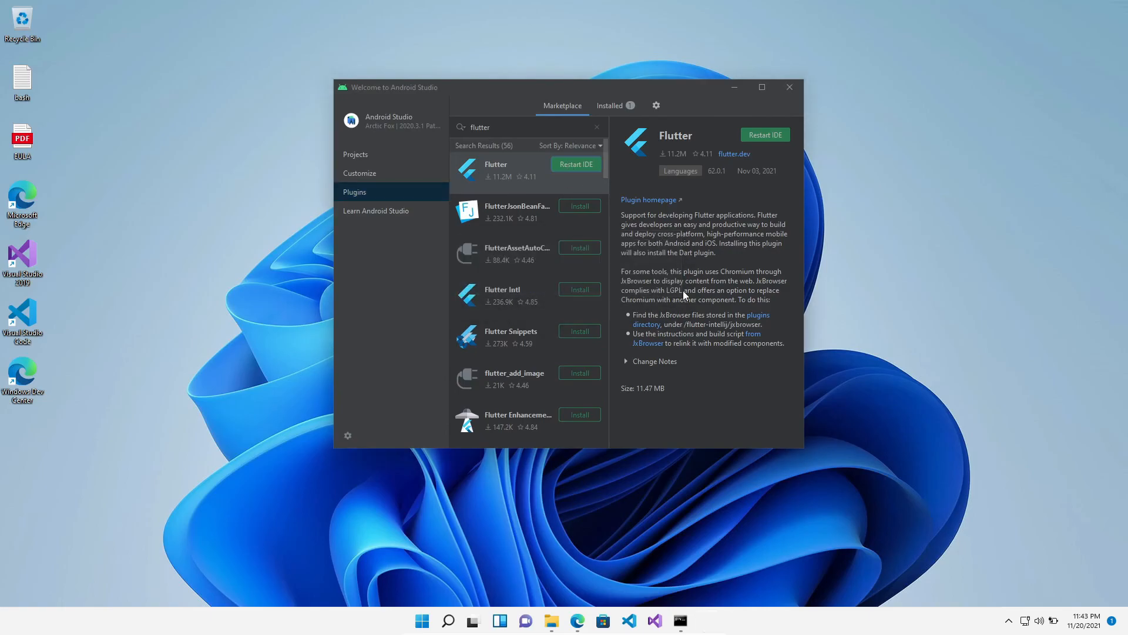
{"action": "left_click", "coordinate": [790, 87]}
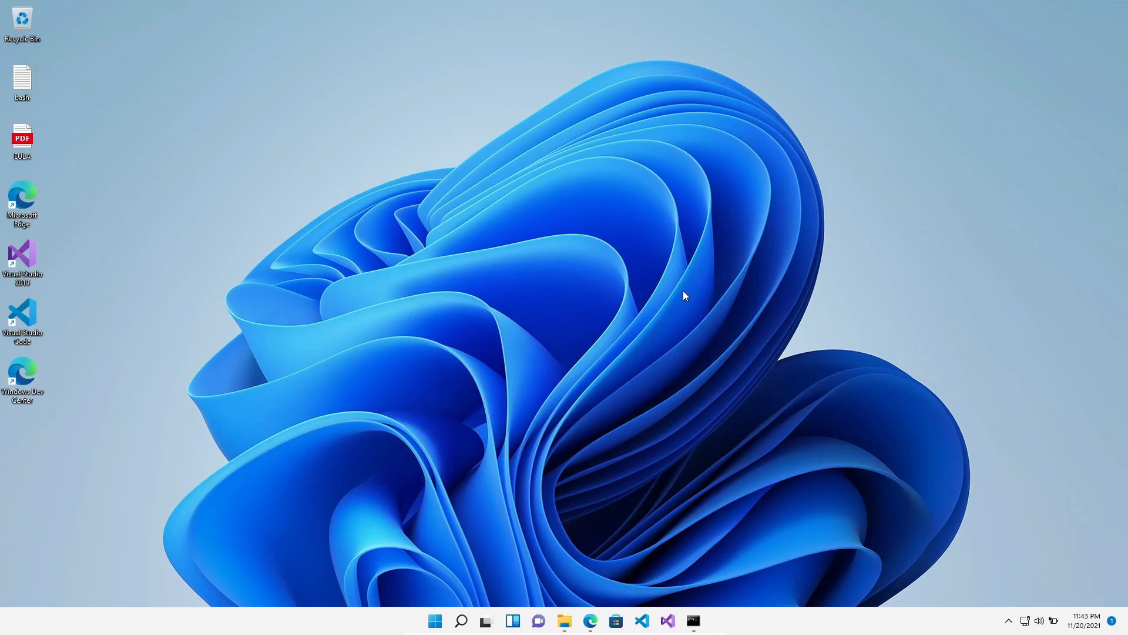